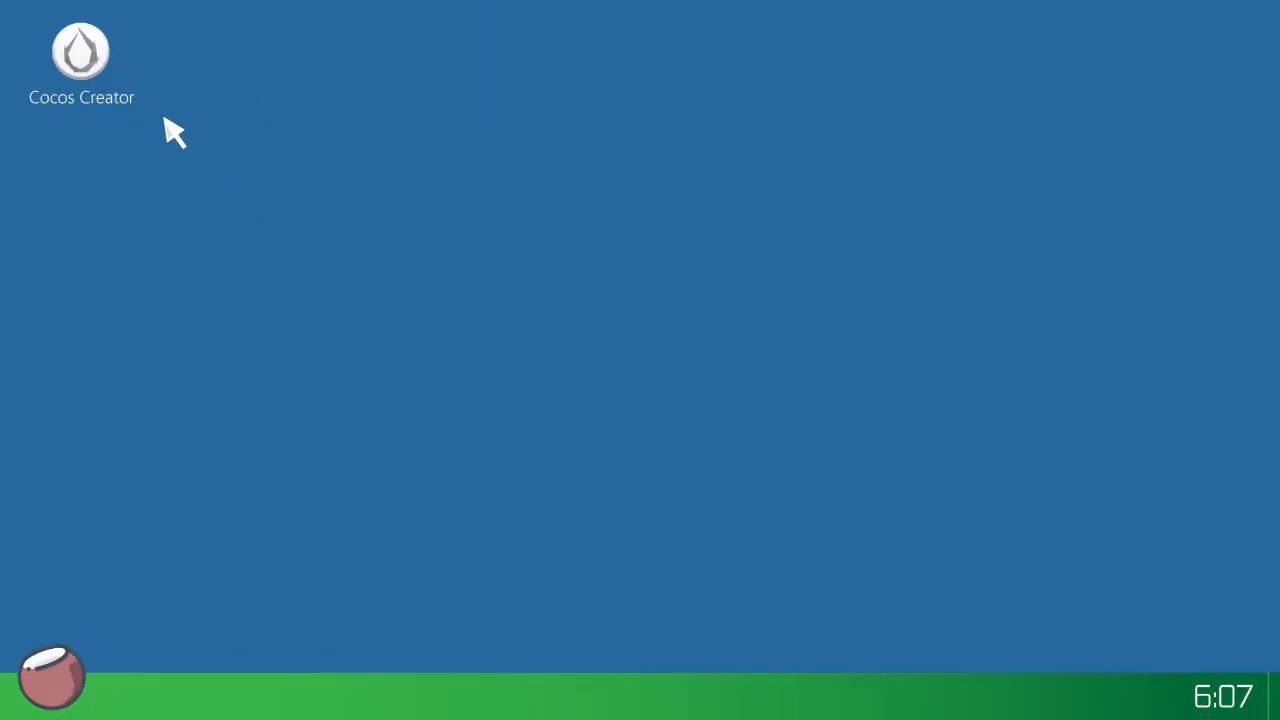
Step: Launch Cocos Creator and load start_project's game scene with background, ground and player
{"action": "left_click", "coordinate": [82, 52]}
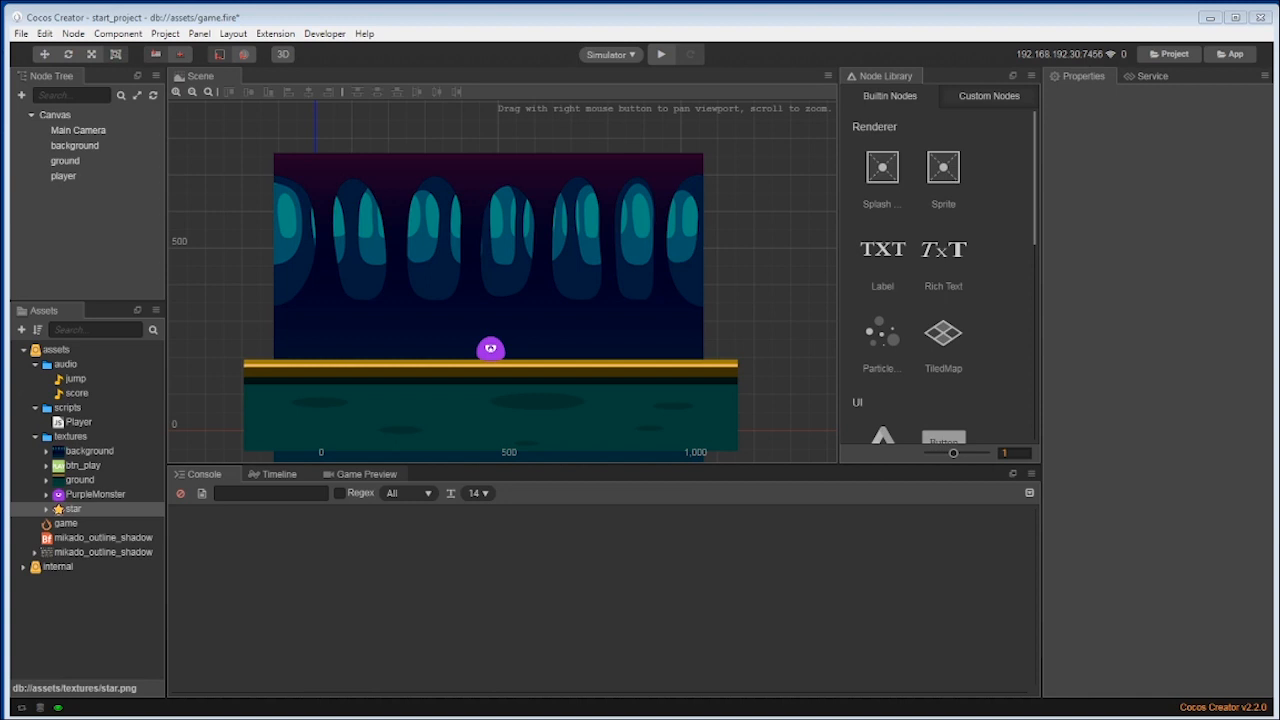
{"action": "mouse_move", "coordinate": [128, 290]}
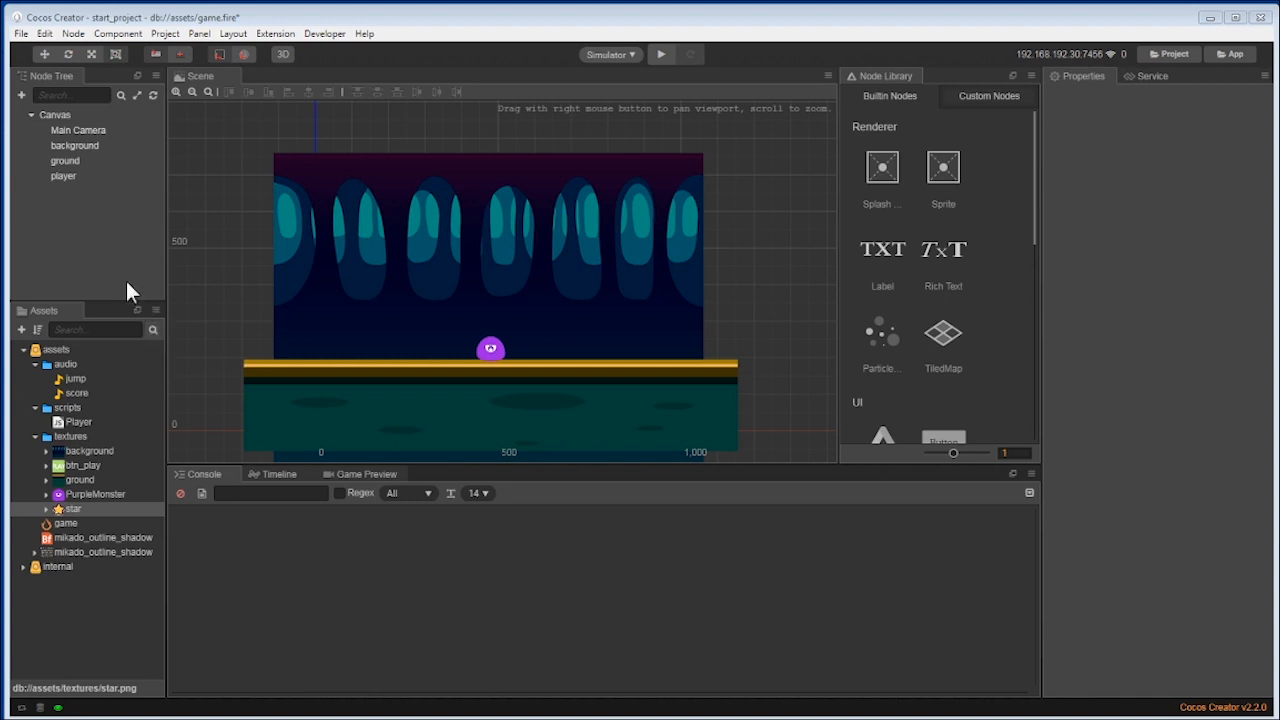
Step: Add a star sprite node under Canvas from the star texture
{"action": "left_click", "coordinate": [64, 160]}
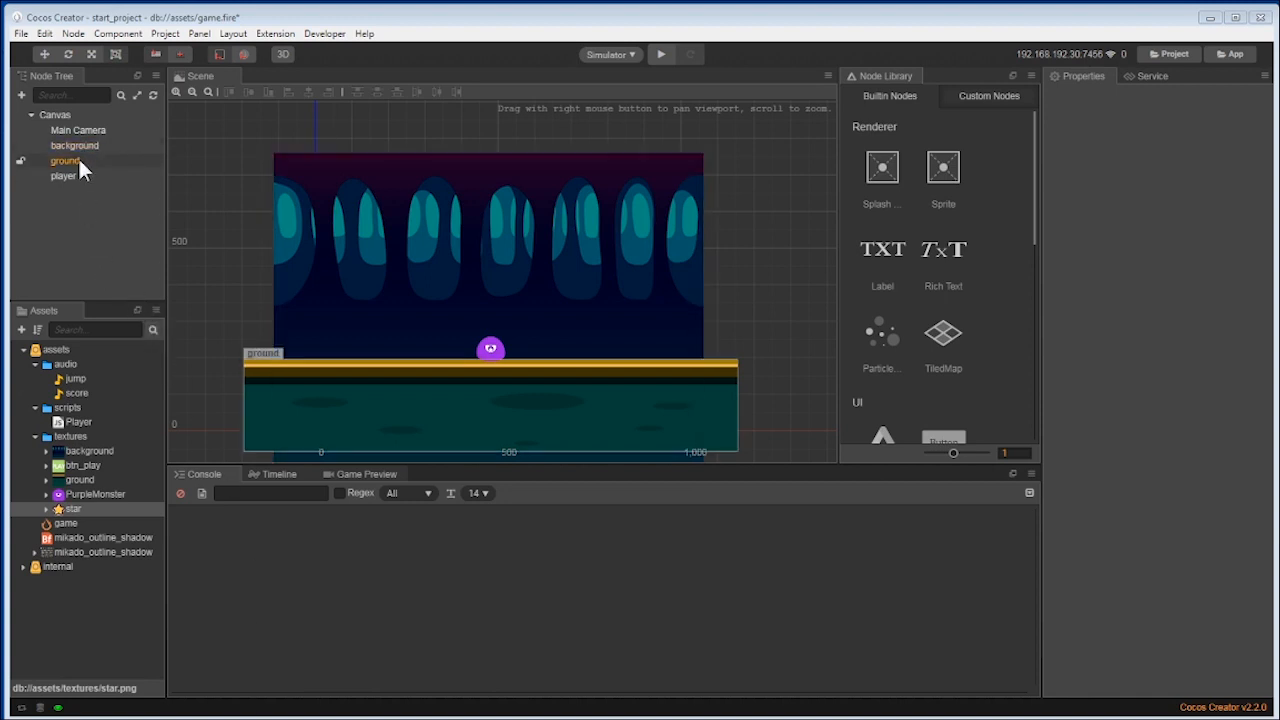
{"action": "left_click", "coordinate": [78, 130]}
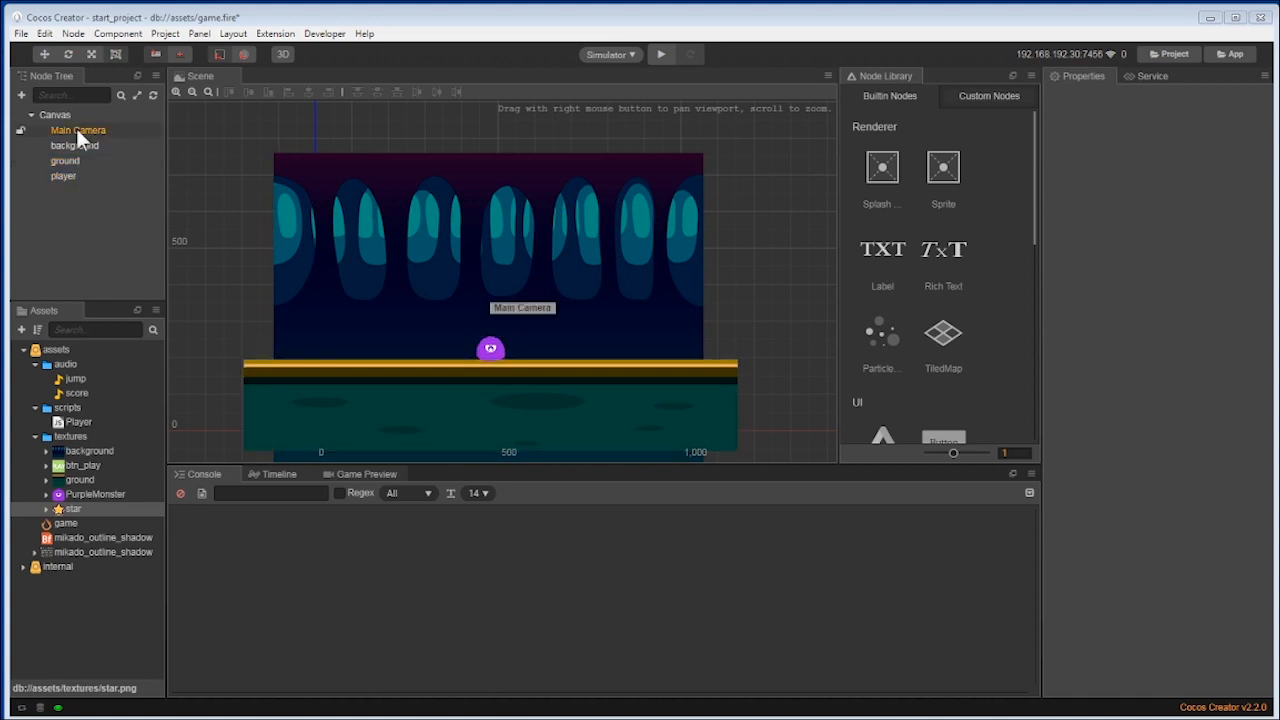
{"action": "left_click", "coordinate": [96, 222]}
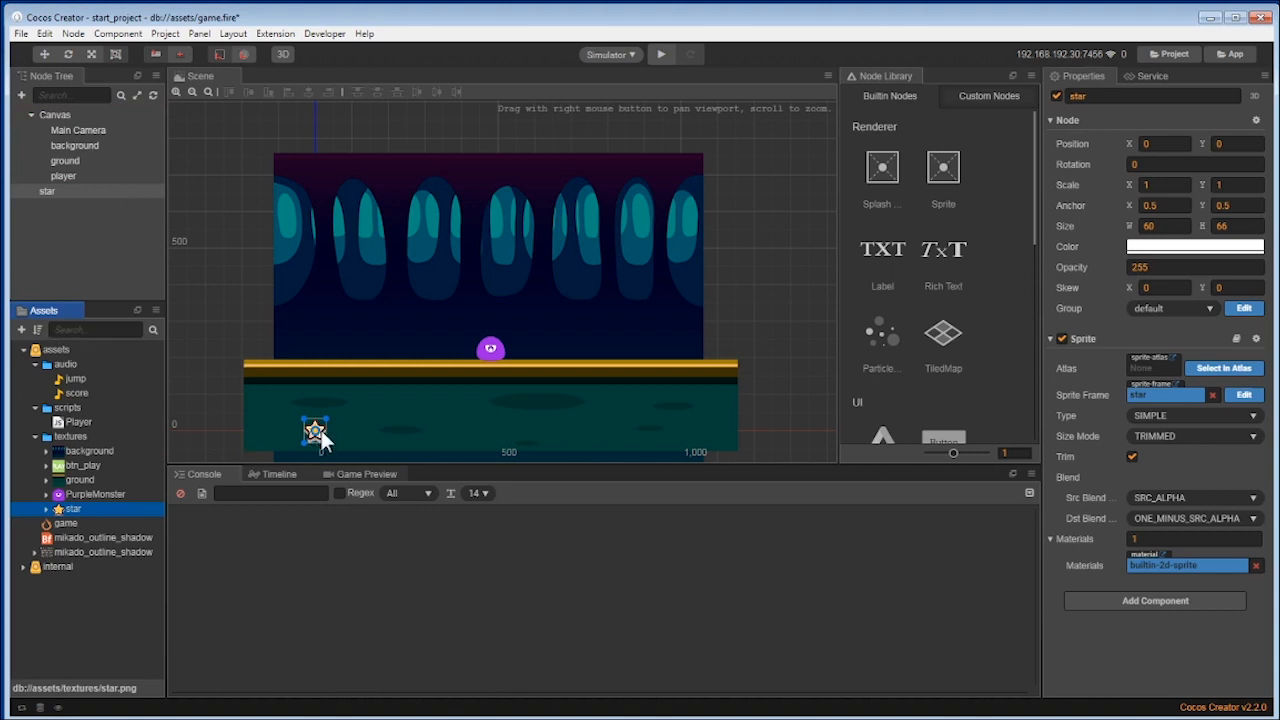
{"action": "mouse_move", "coordinate": [224, 452]}
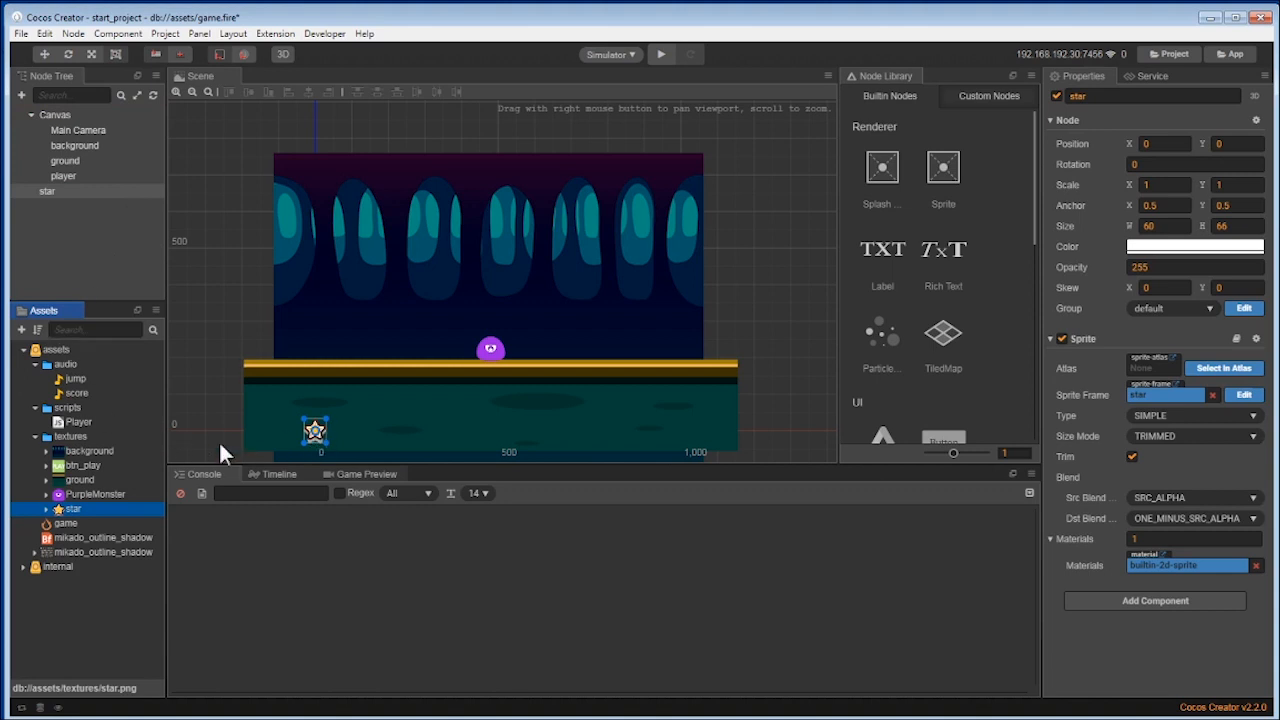
Step: Create a new JavaScript script named Star in the scripts folder
{"action": "left_click", "coordinate": [64, 408]}
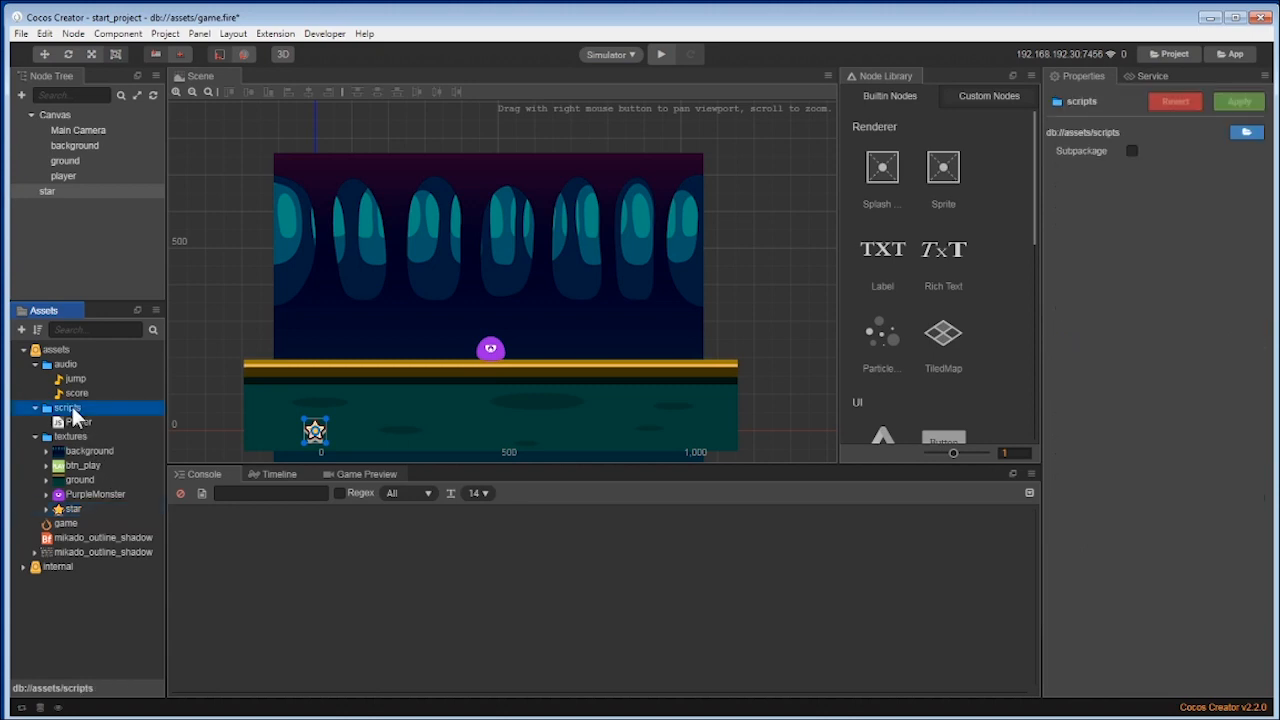
{"action": "right_click", "coordinate": [70, 404]}
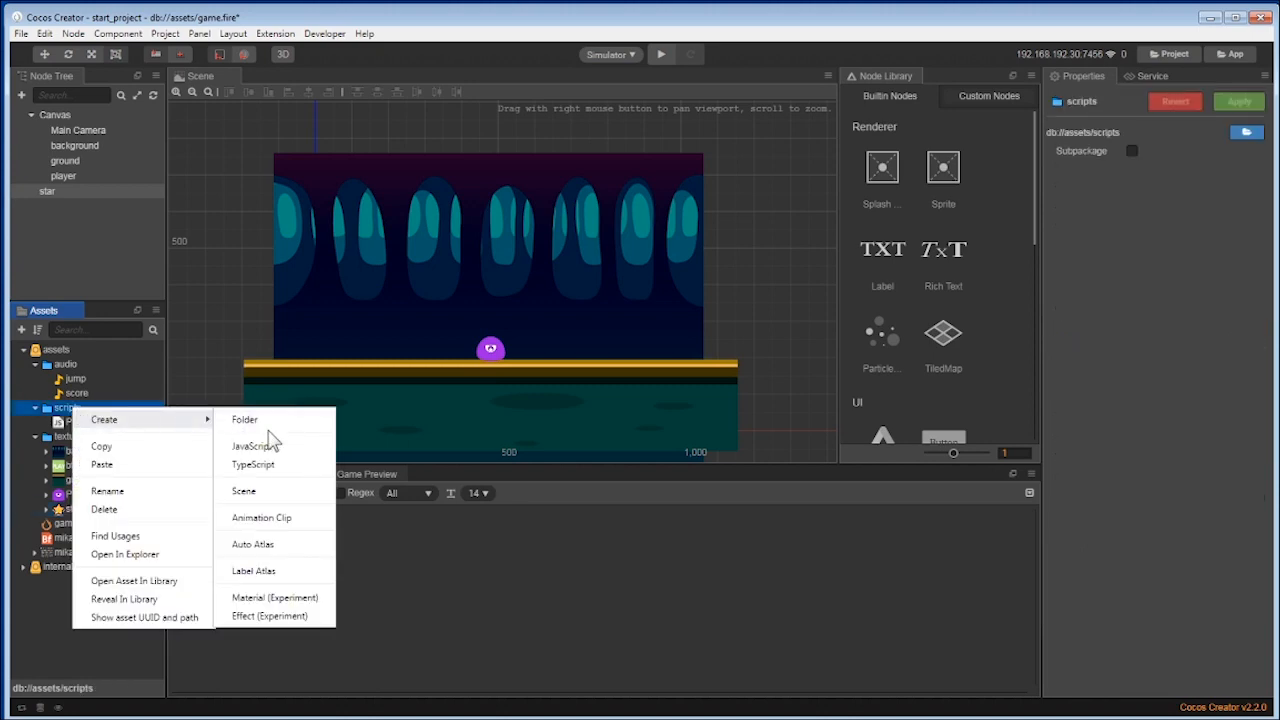
{"action": "left_click", "coordinate": [252, 444]}
{"action": "type", "text": "Star"}
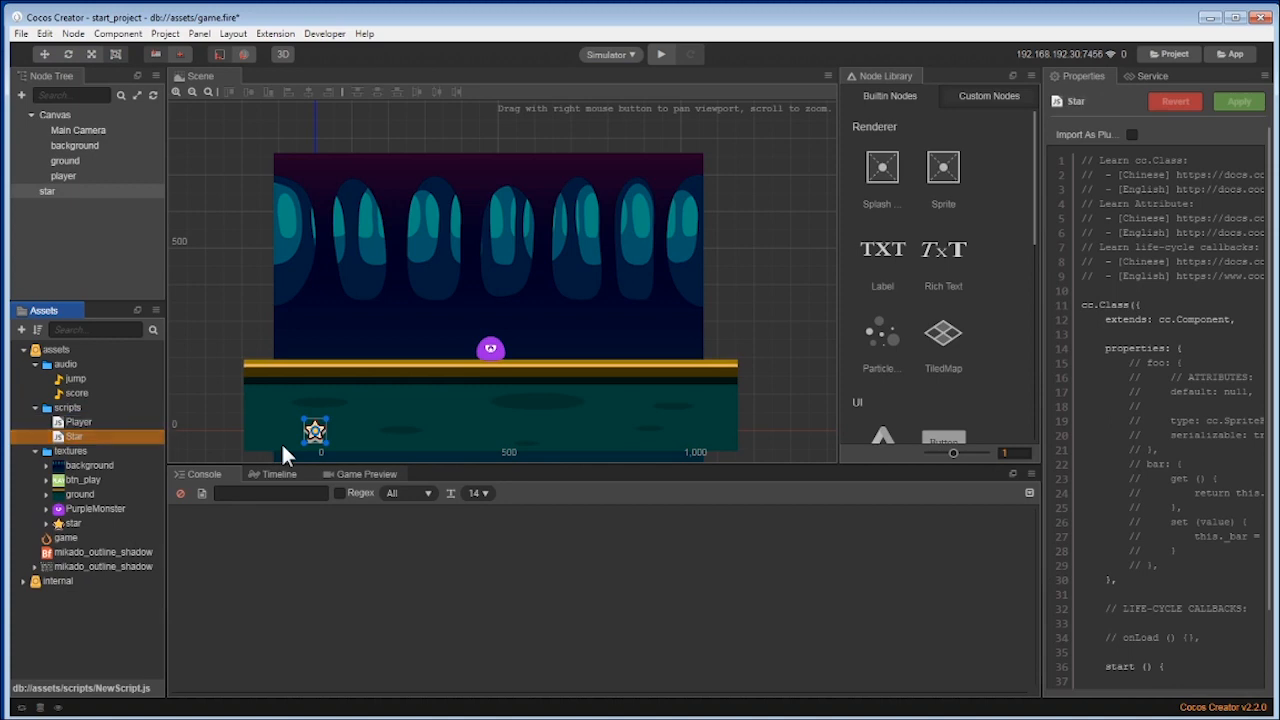
{"action": "left_click", "coordinate": [72, 436]}
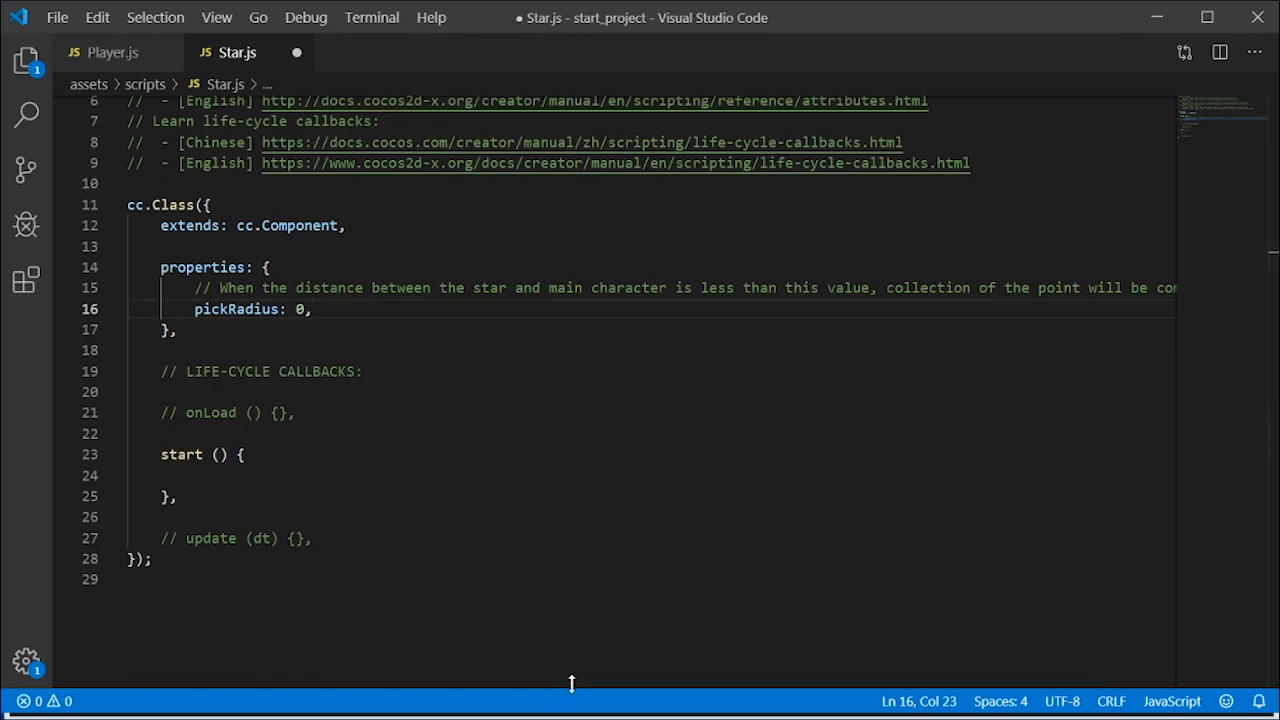
Step: Add a commented pickRadius: 0 property to Star.js and return to Cocos Creator
{"action": "left_click", "coordinate": [130, 580]}
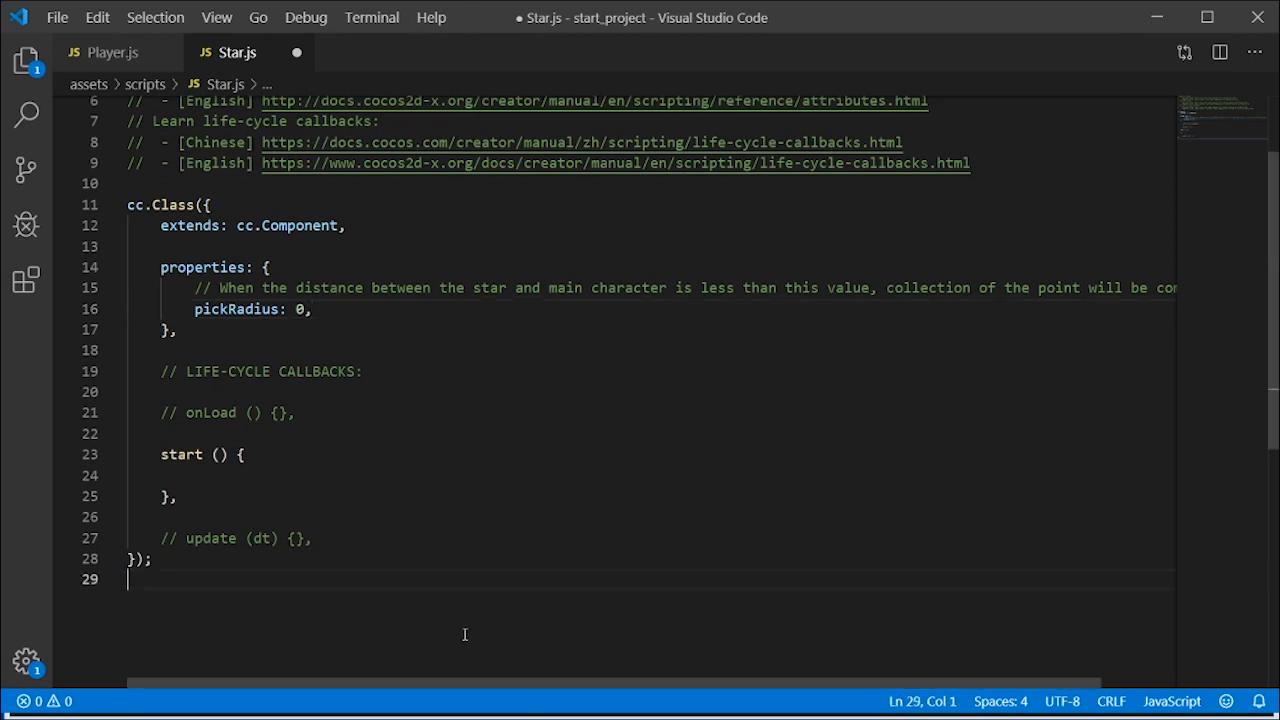
{"action": "left_click", "coordinate": [60, 16]}
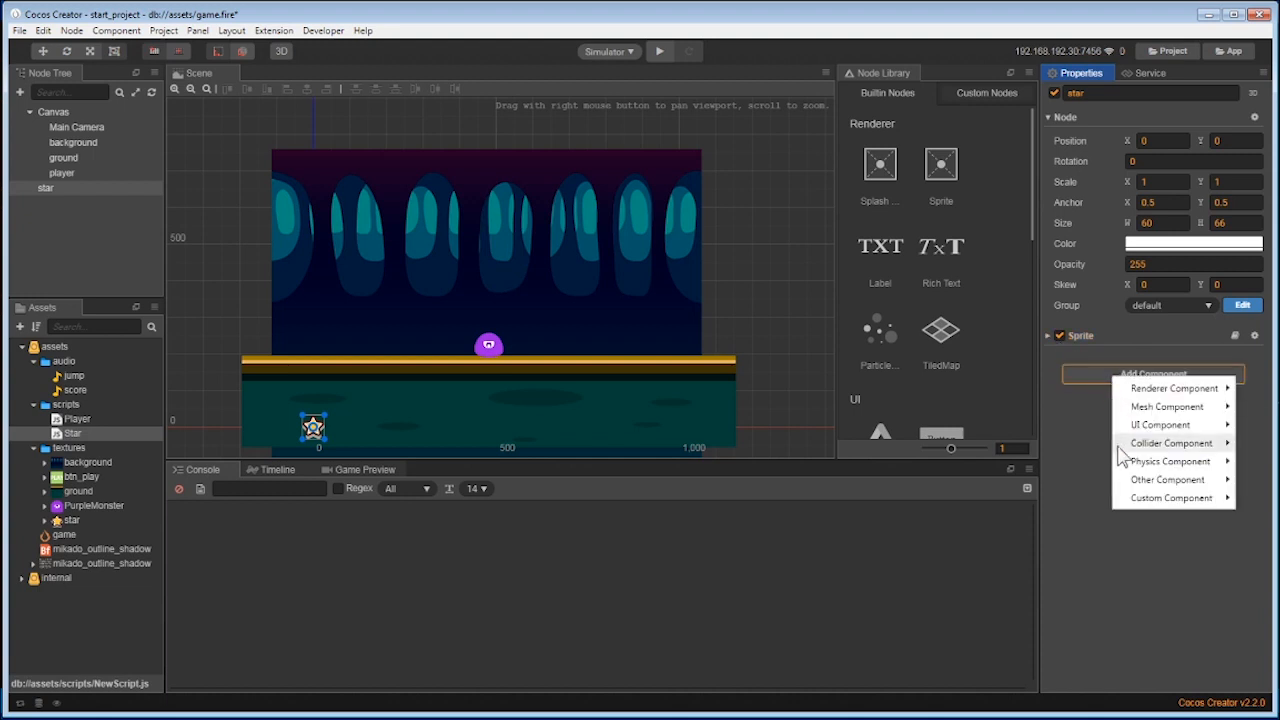
Step: Attach the Star custom component to the star node with Pick Radius 60
{"action": "left_click", "coordinate": [1170, 496]}
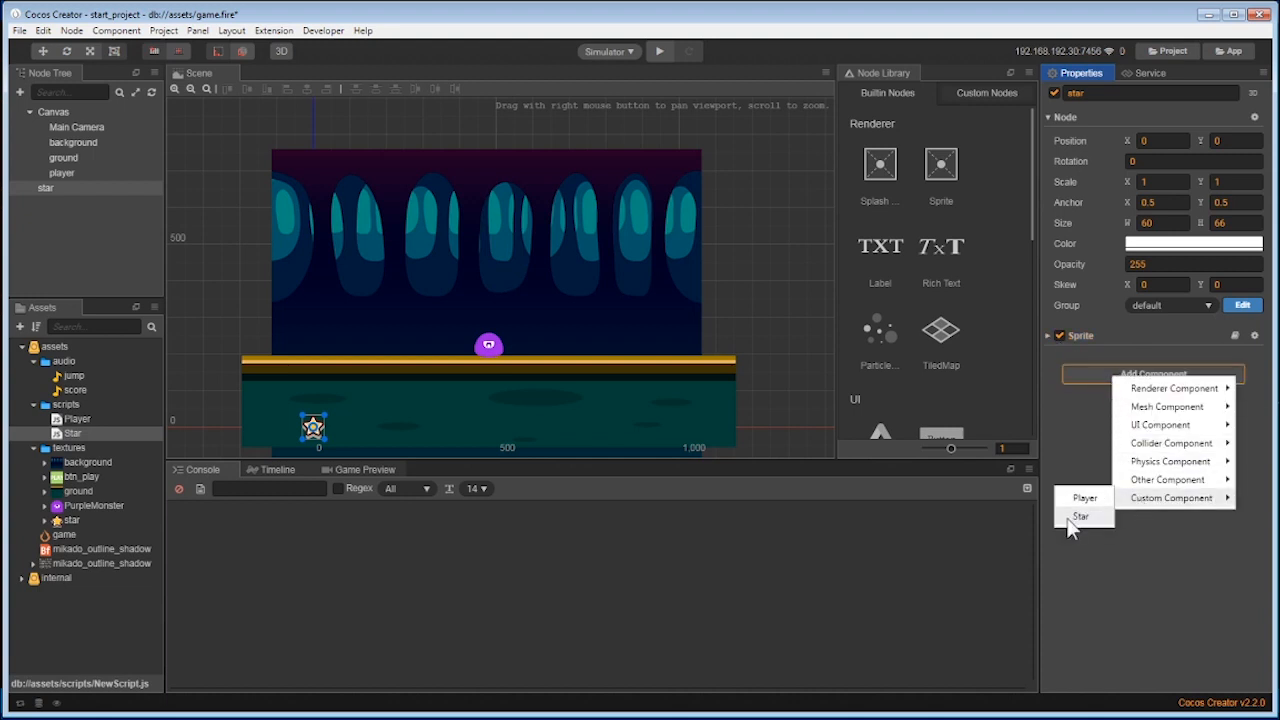
{"action": "left_click", "coordinate": [1080, 516]}
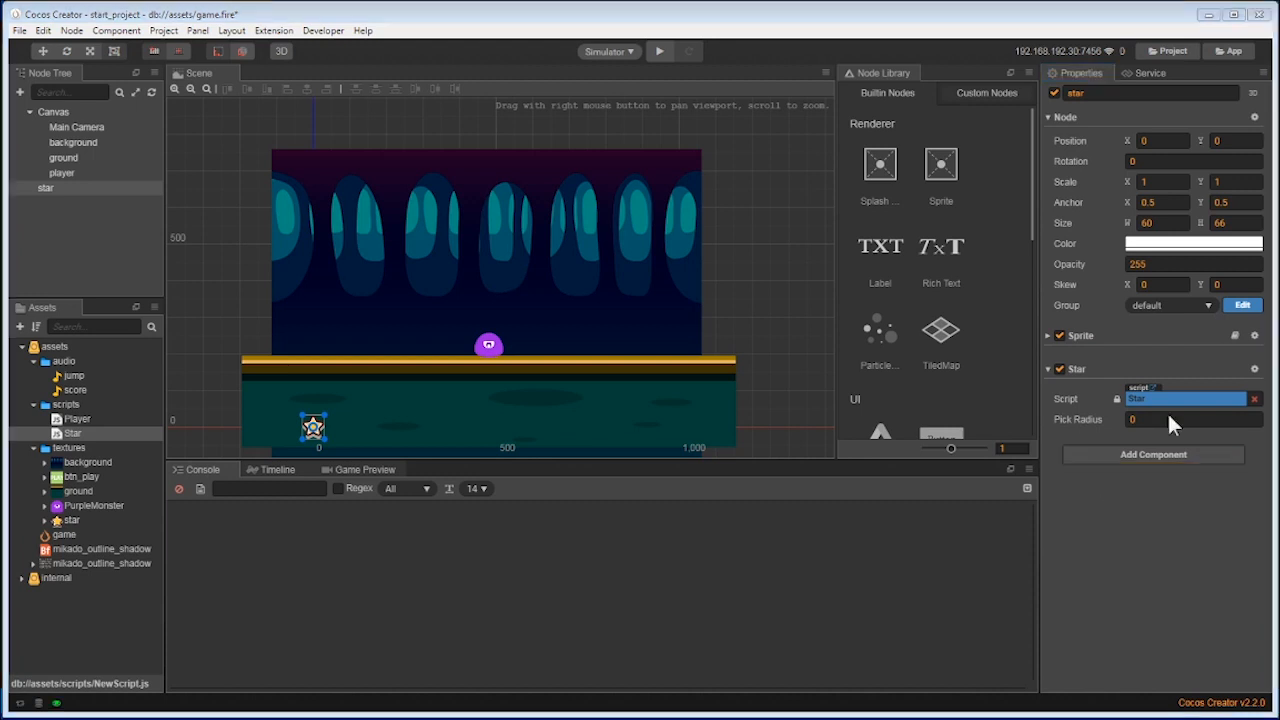
{"action": "left_click", "coordinate": [1190, 420]}
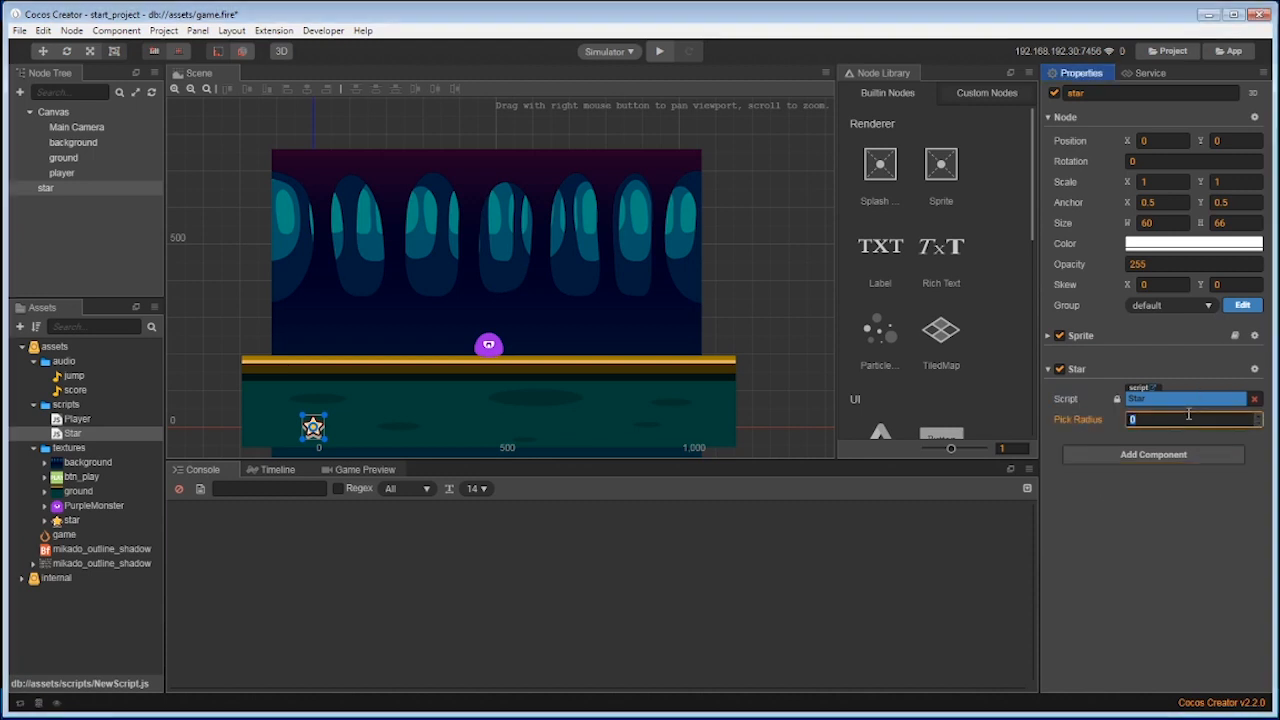
{"action": "type", "text": "60"}
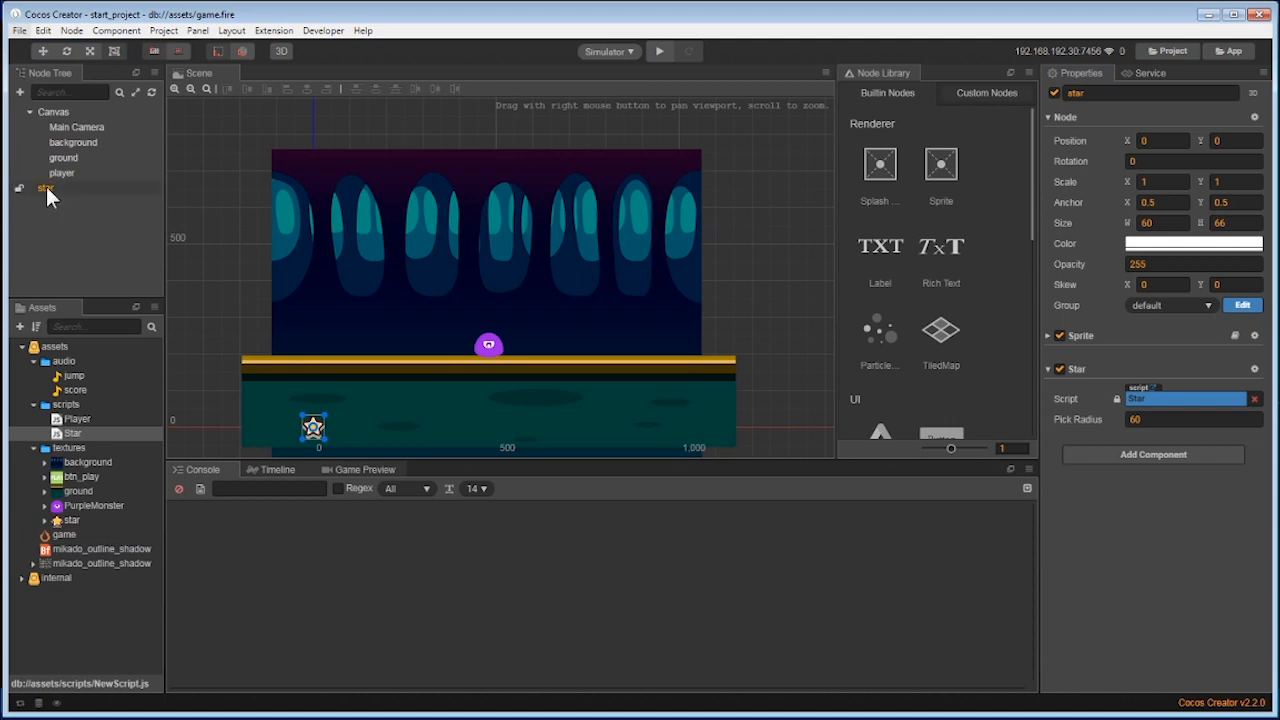
Step: Save the star node as a prefab asset, then delete it from the scene
{"action": "left_click", "coordinate": [68, 404]}
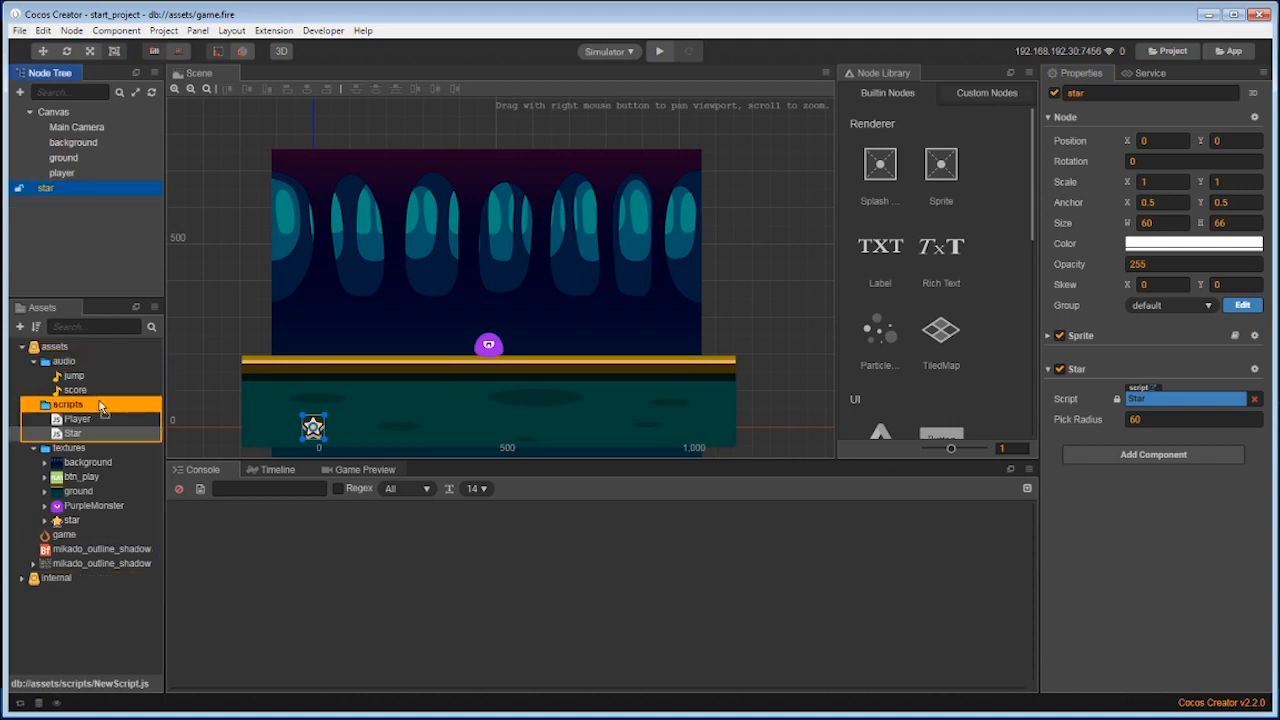
{"action": "left_click", "coordinate": [68, 448]}
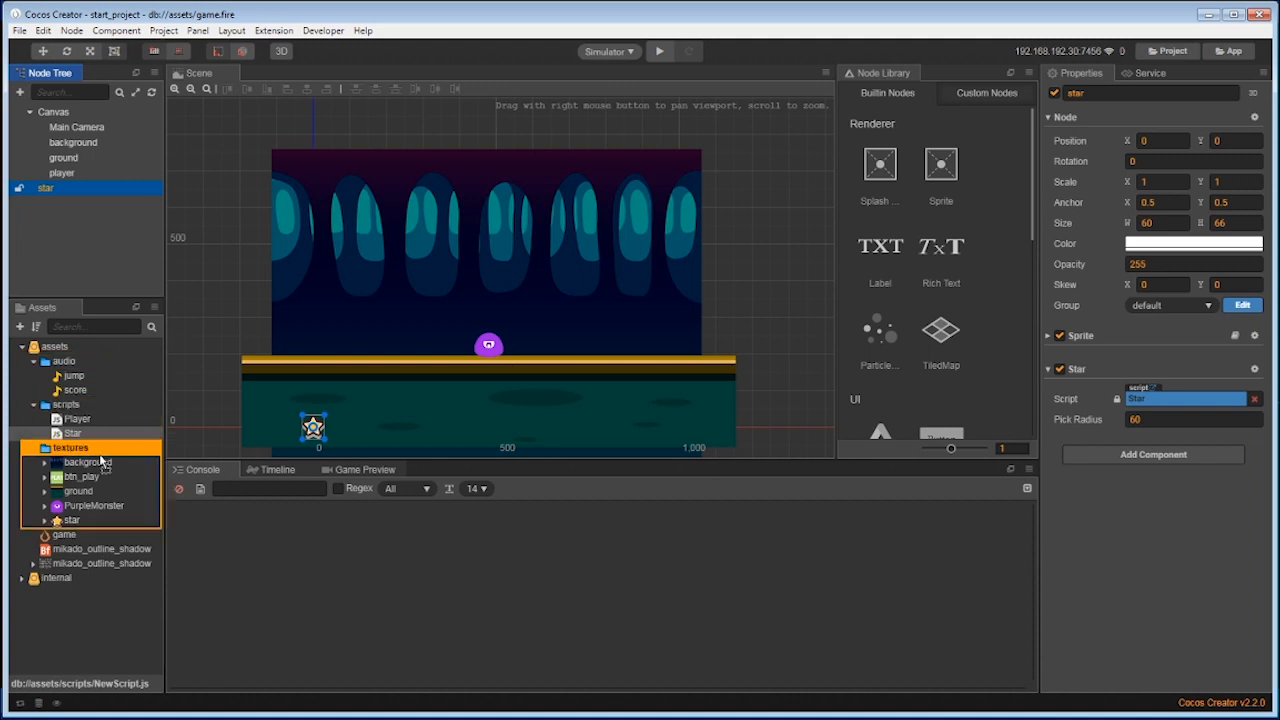
{"action": "left_click", "coordinate": [62, 360]}
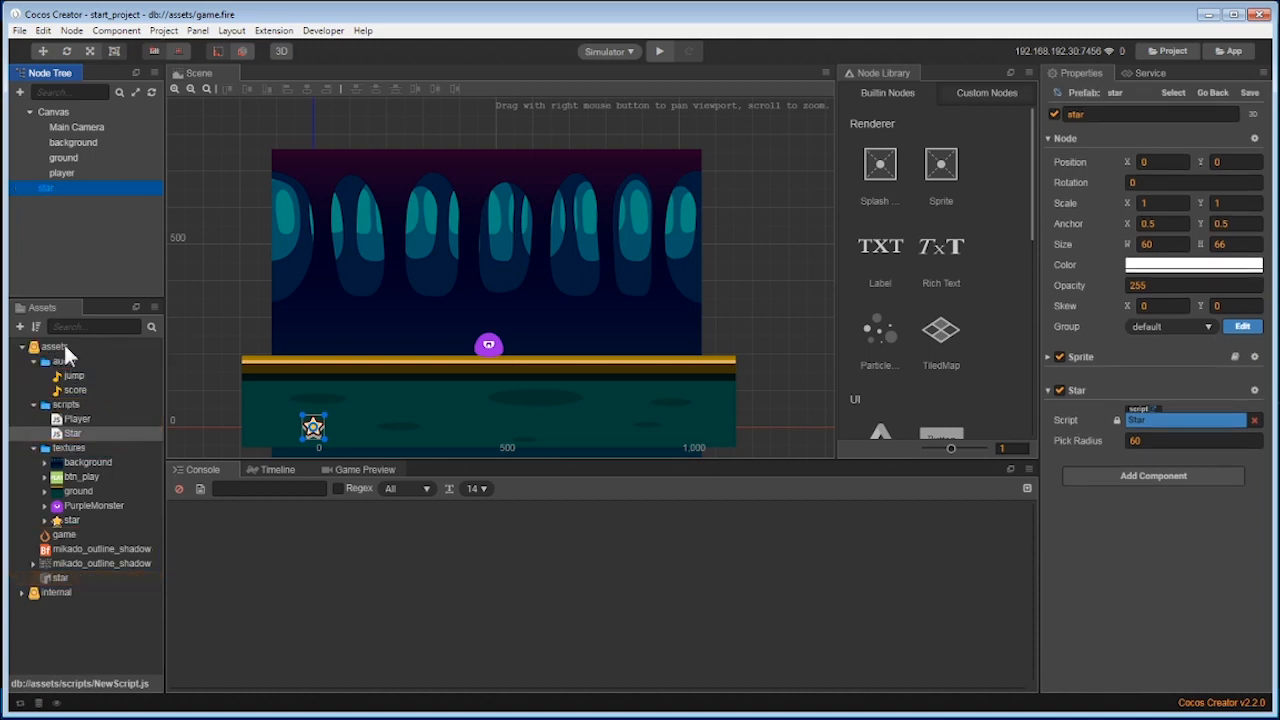
{"action": "left_click", "coordinate": [44, 188]}
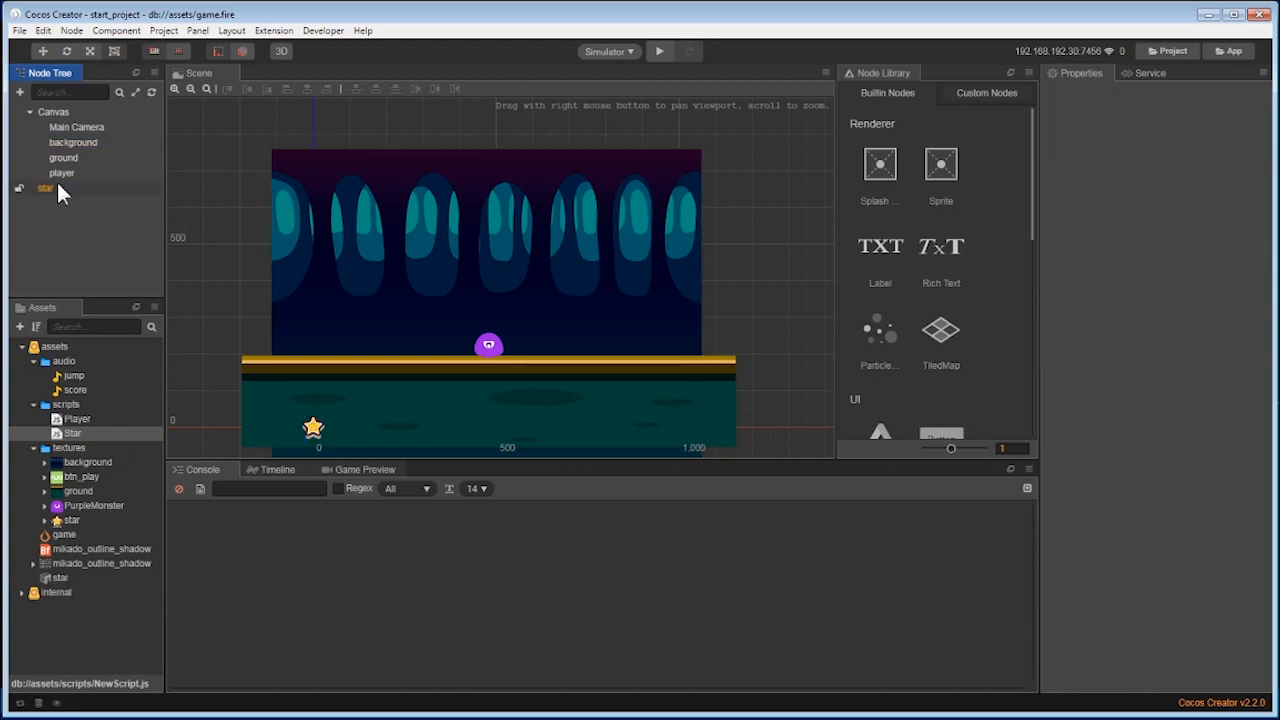
{"action": "left_click", "coordinate": [46, 188]}
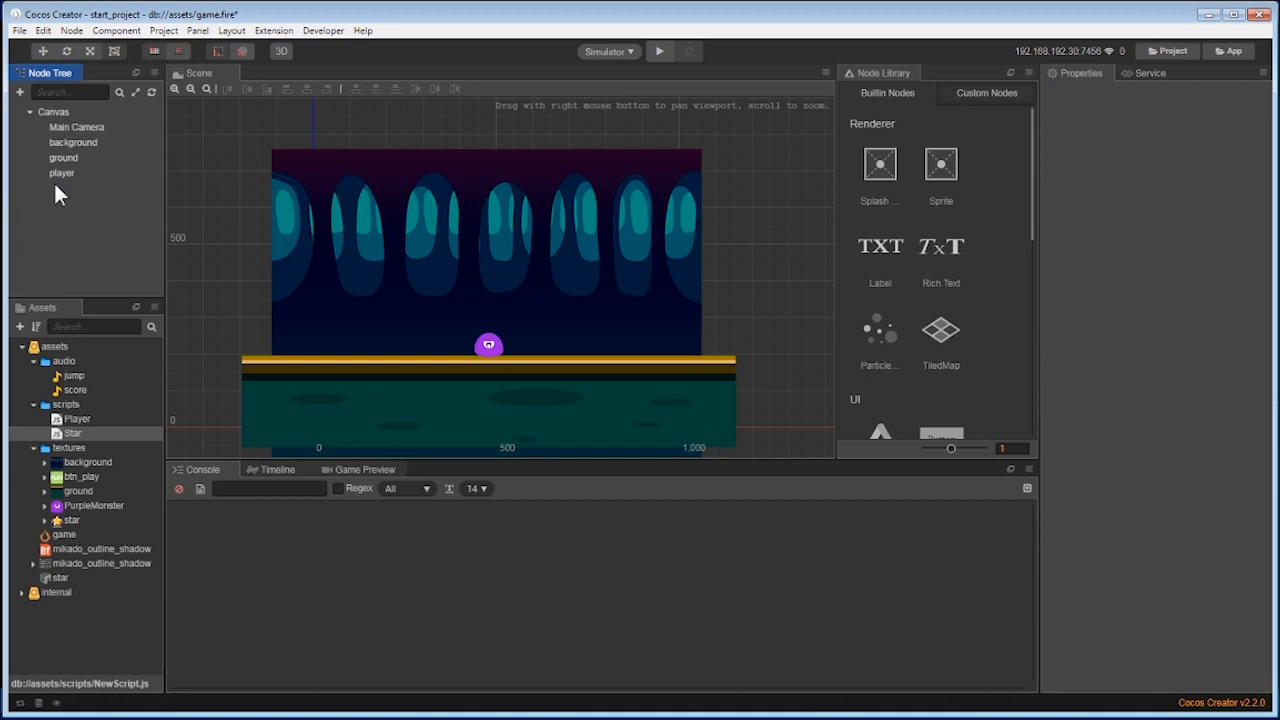
{"action": "mouse_move", "coordinate": [60, 580]}
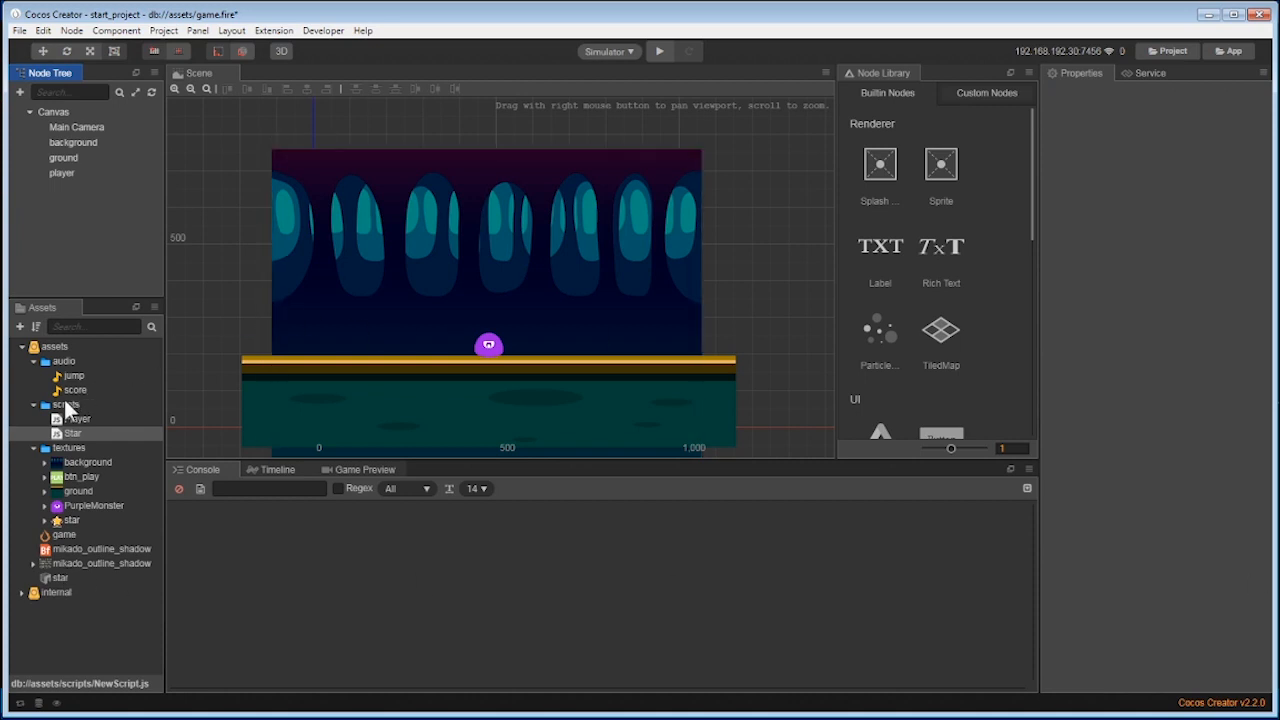
Step: Create a Game JavaScript in the scripts folder and open it in VS Code
{"action": "right_click", "coordinate": [64, 404]}
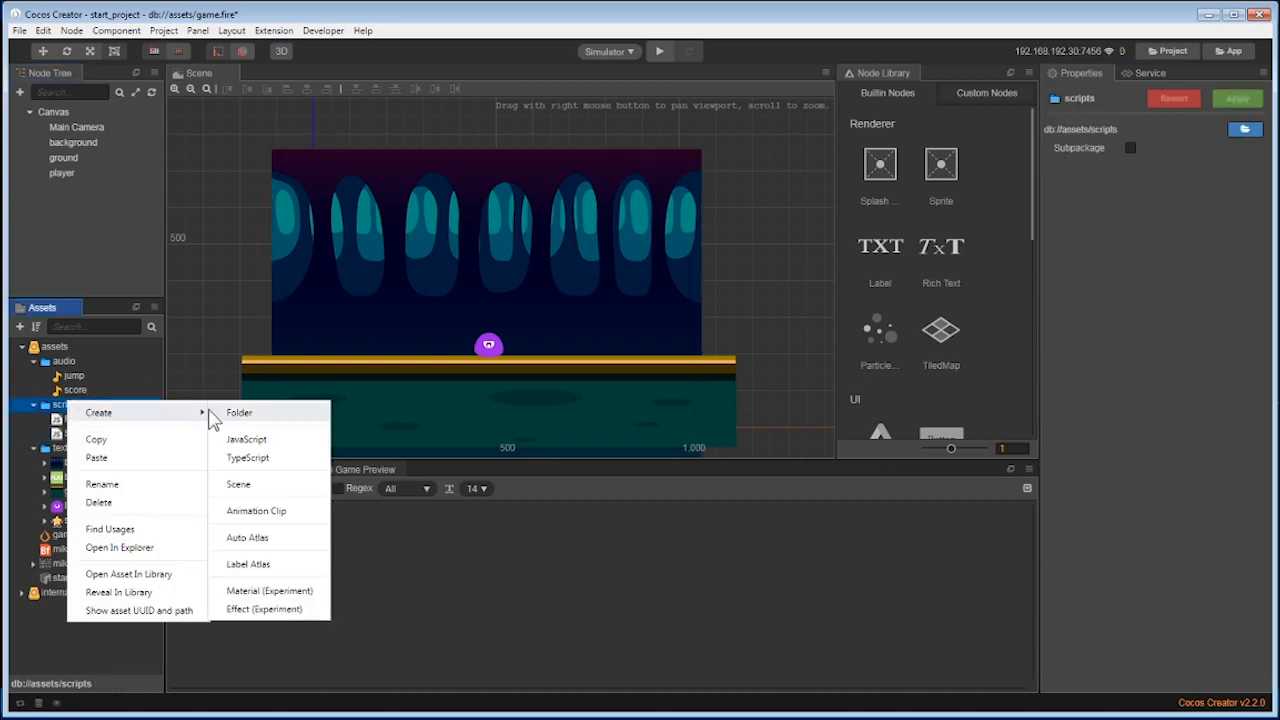
{"action": "left_click", "coordinate": [244, 440]}
{"action": "type", "text": "Game"}
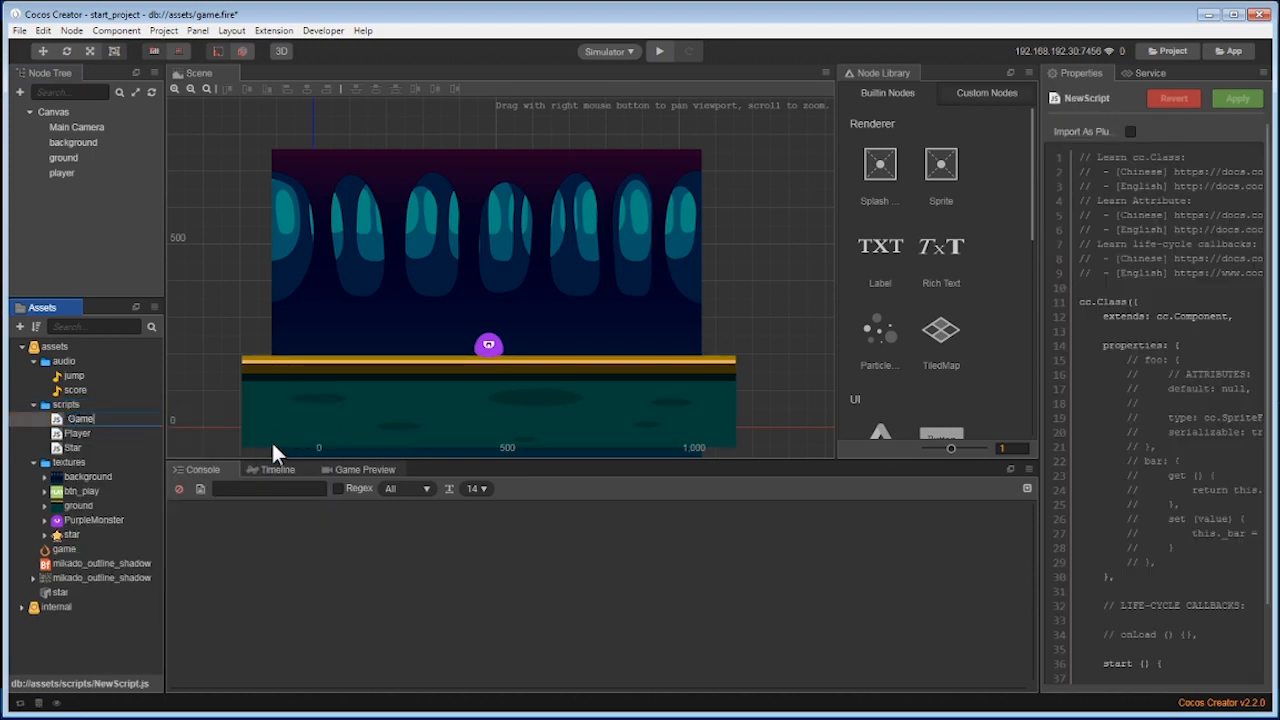
{"action": "left_click", "coordinate": [72, 418]}
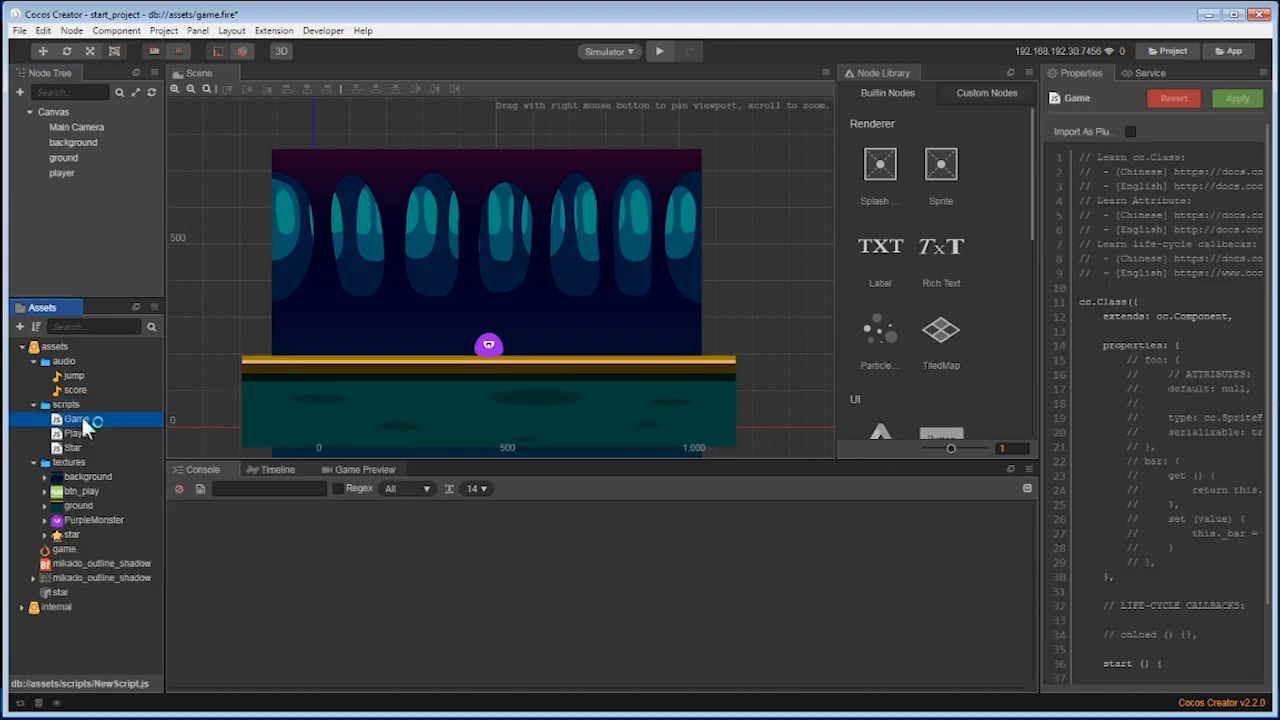
{"action": "double_click", "coordinate": [72, 418]}
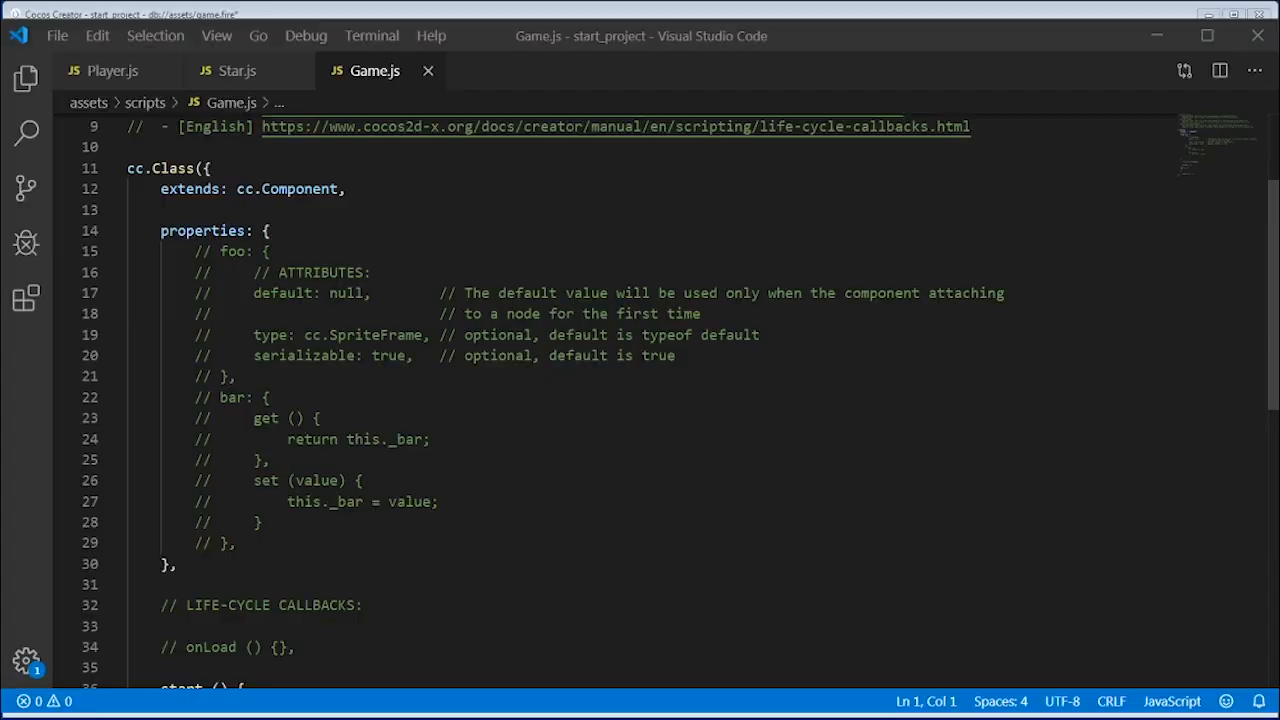
{"action": "mouse_move", "coordinate": [392, 474]}
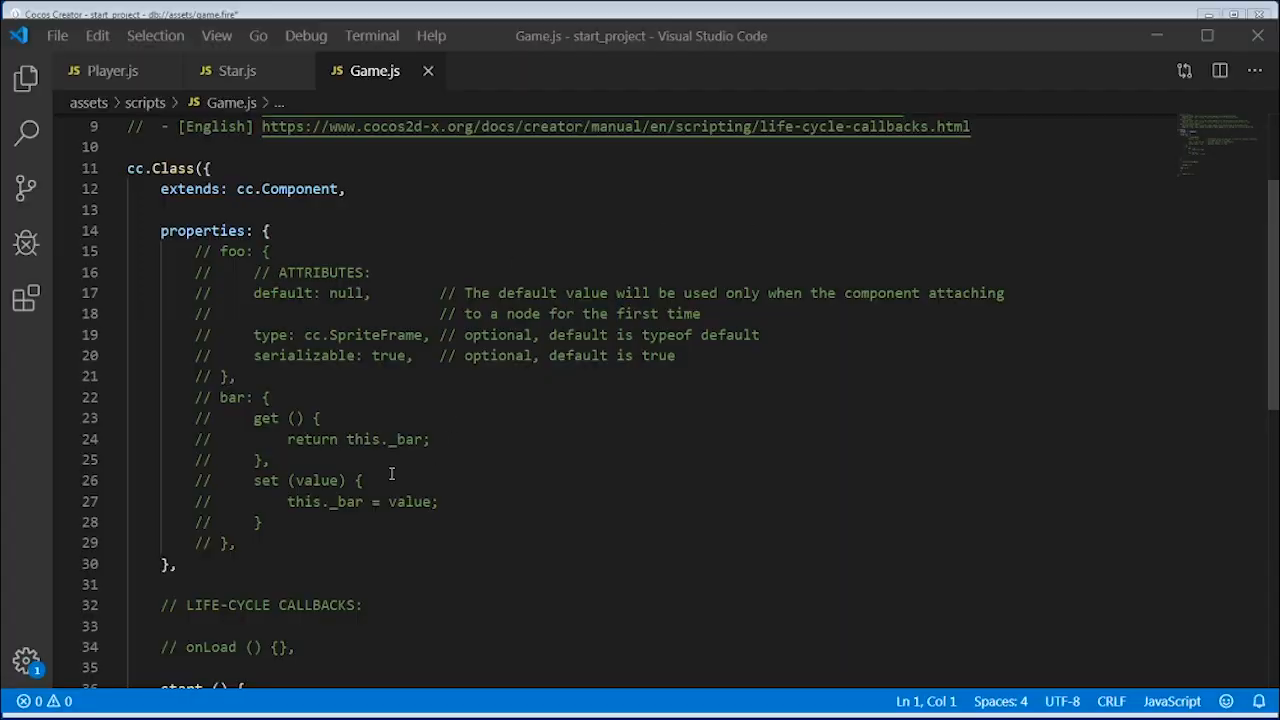
Step: Replace the placeholder properties with starPrefab, max/minStarDuration, ground and player, then save Game.js
{"action": "left_click_drag", "start_coordinate": [184, 272], "coordinate": [236, 544]}
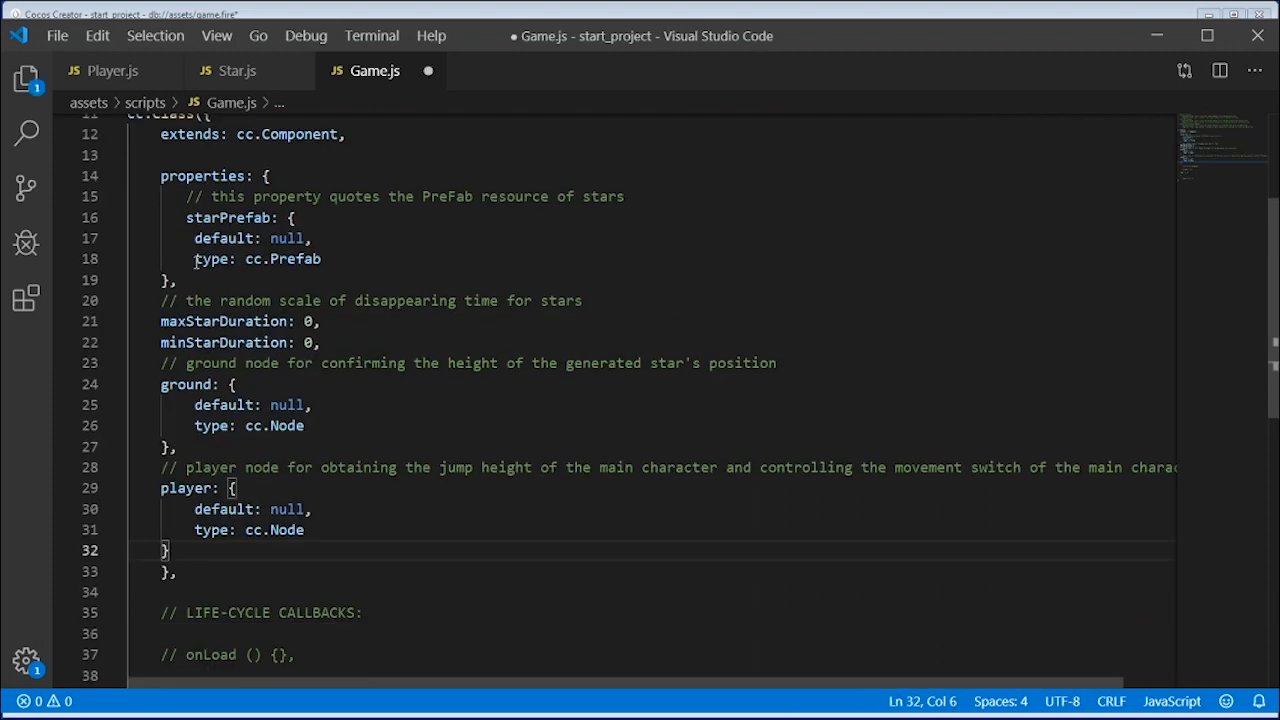
{"action": "left_click", "coordinate": [360, 300]}
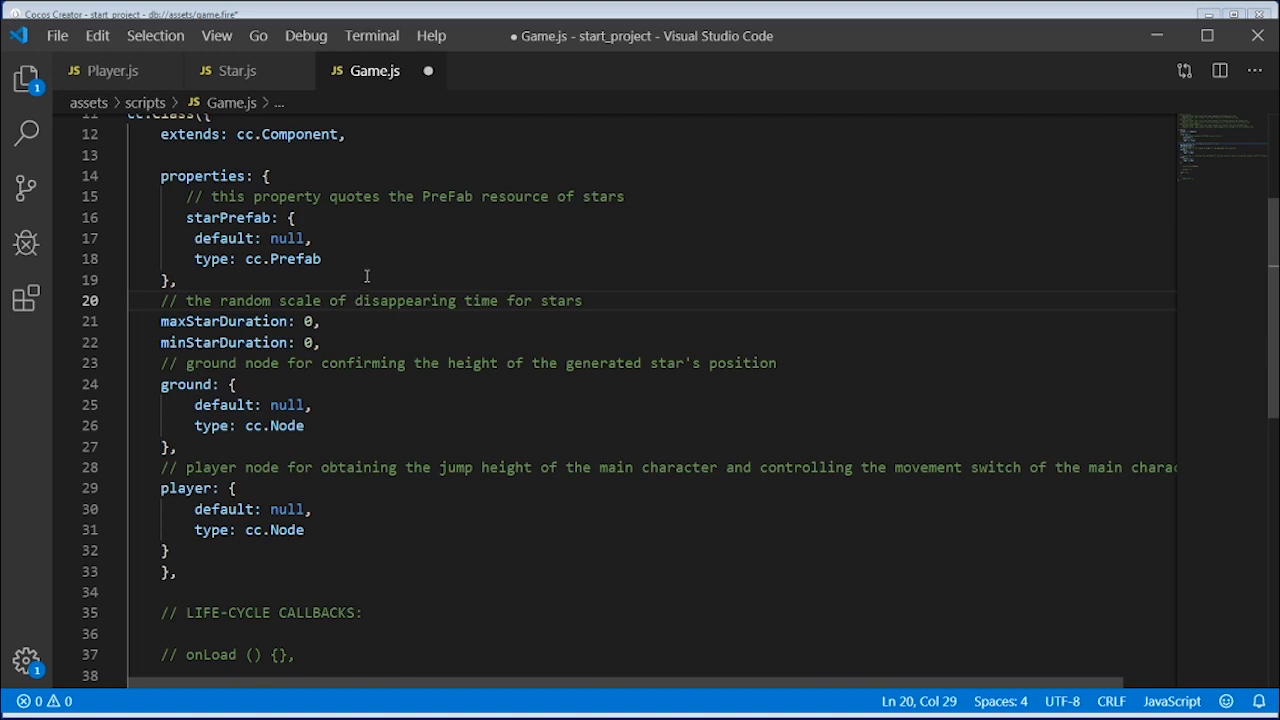
{"action": "mouse_move", "coordinate": [370, 630]}
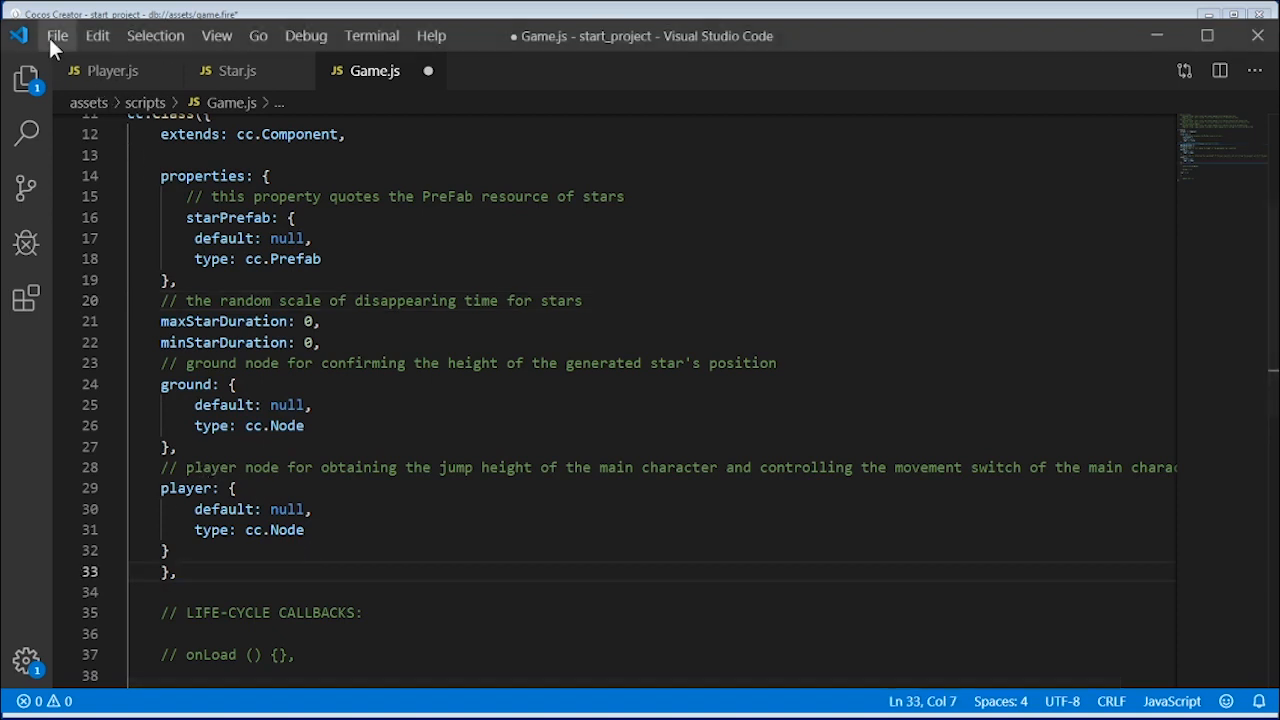
{"action": "key", "text": "Ctrl+S"}
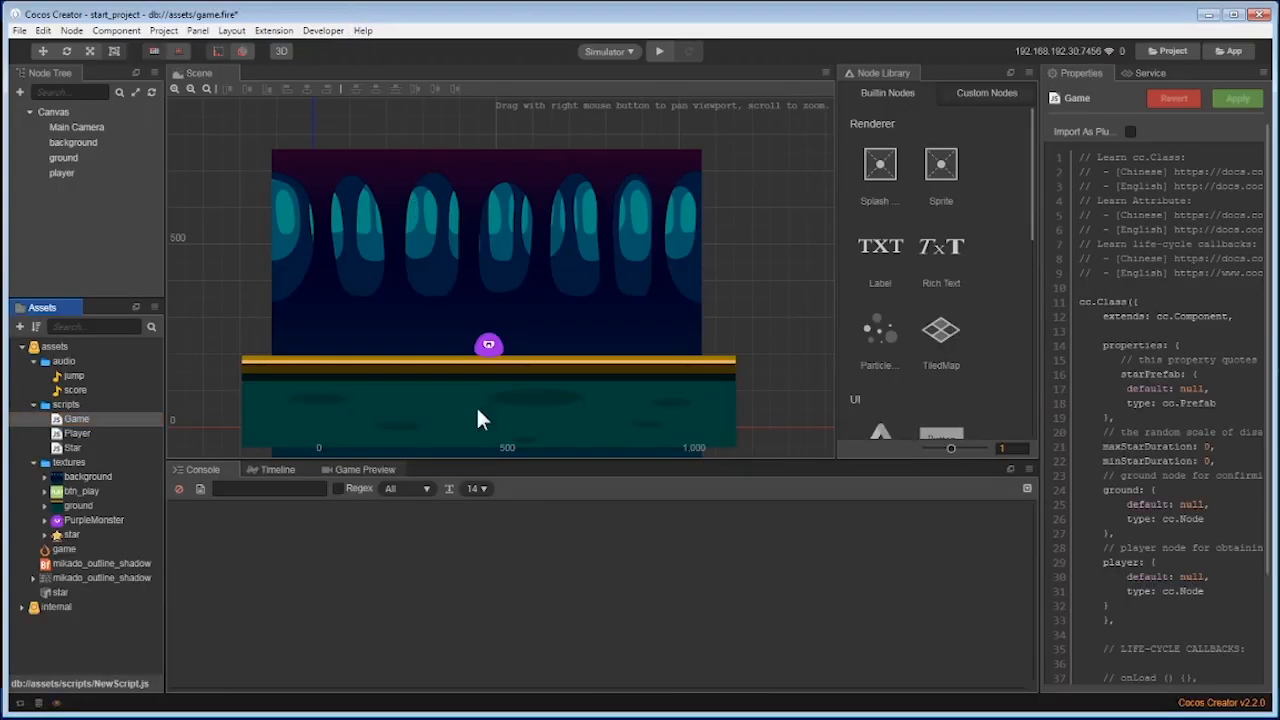
Step: Attach the Game custom component to the Canvas node and select the star prefab asset
{"action": "left_click", "coordinate": [52, 112]}
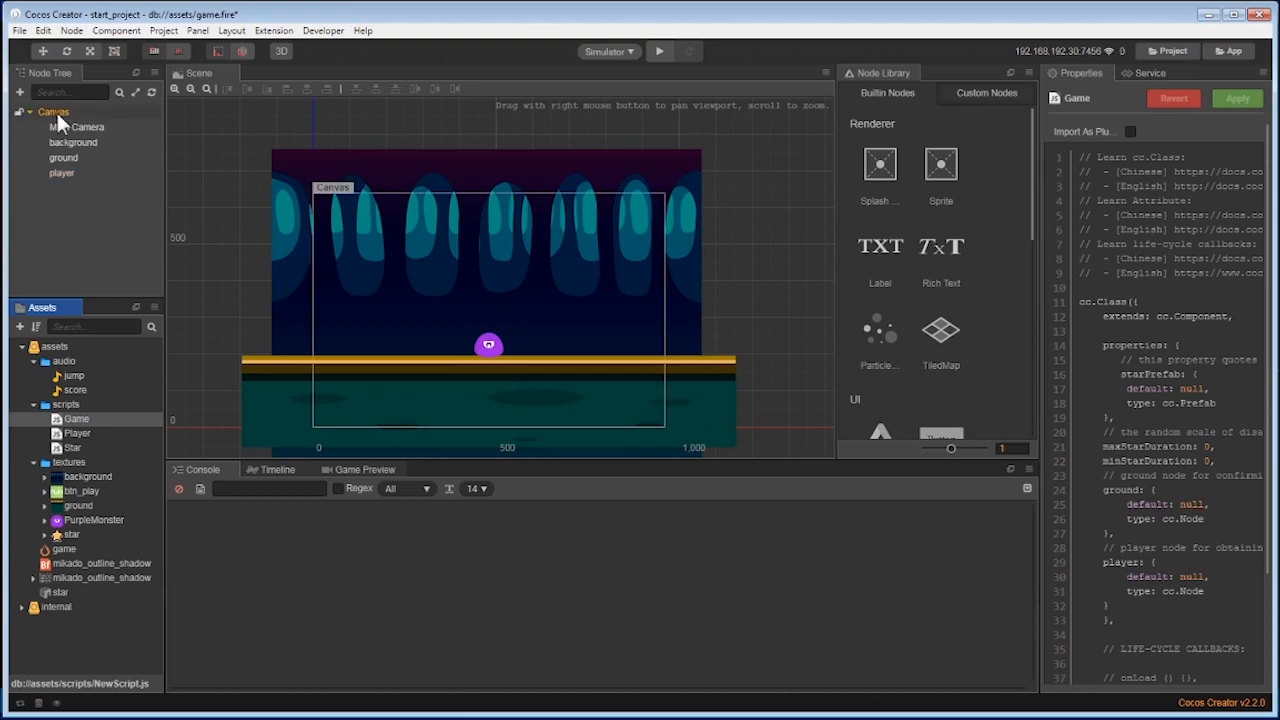
{"action": "left_click", "coordinate": [56, 112]}
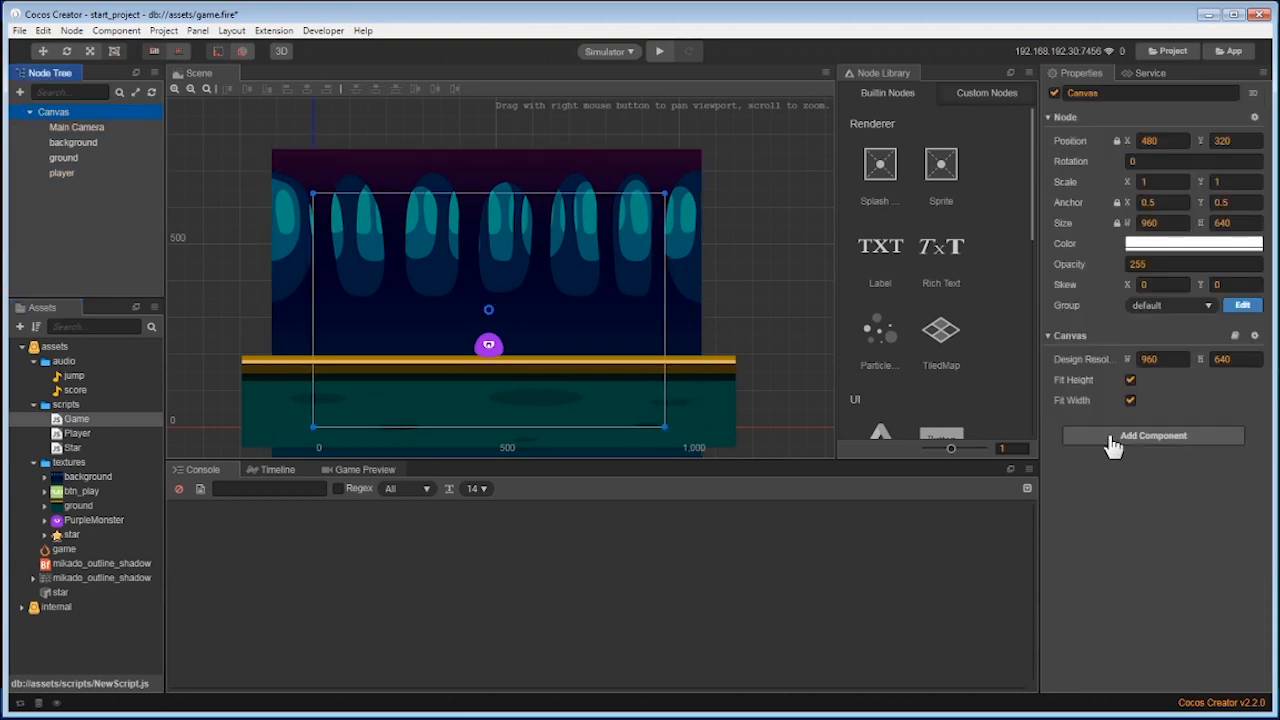
{"action": "left_click", "coordinate": [1152, 436]}
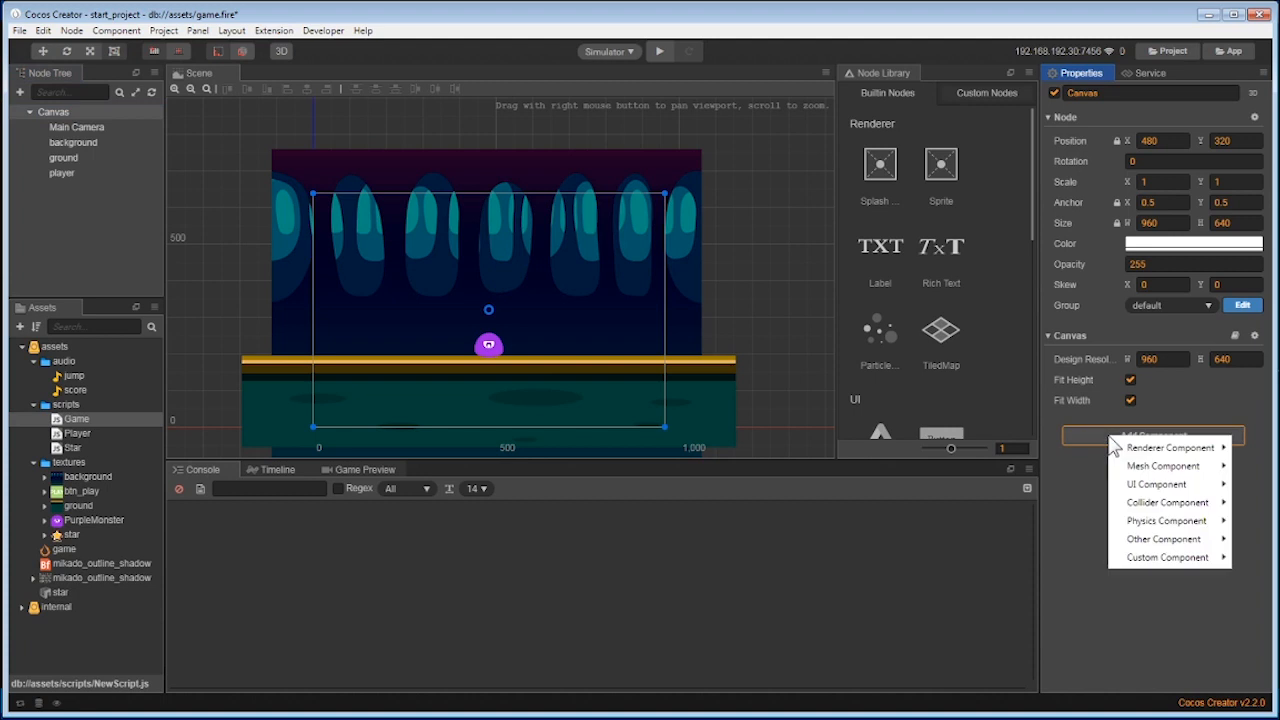
{"action": "mouse_move", "coordinate": [1152, 568]}
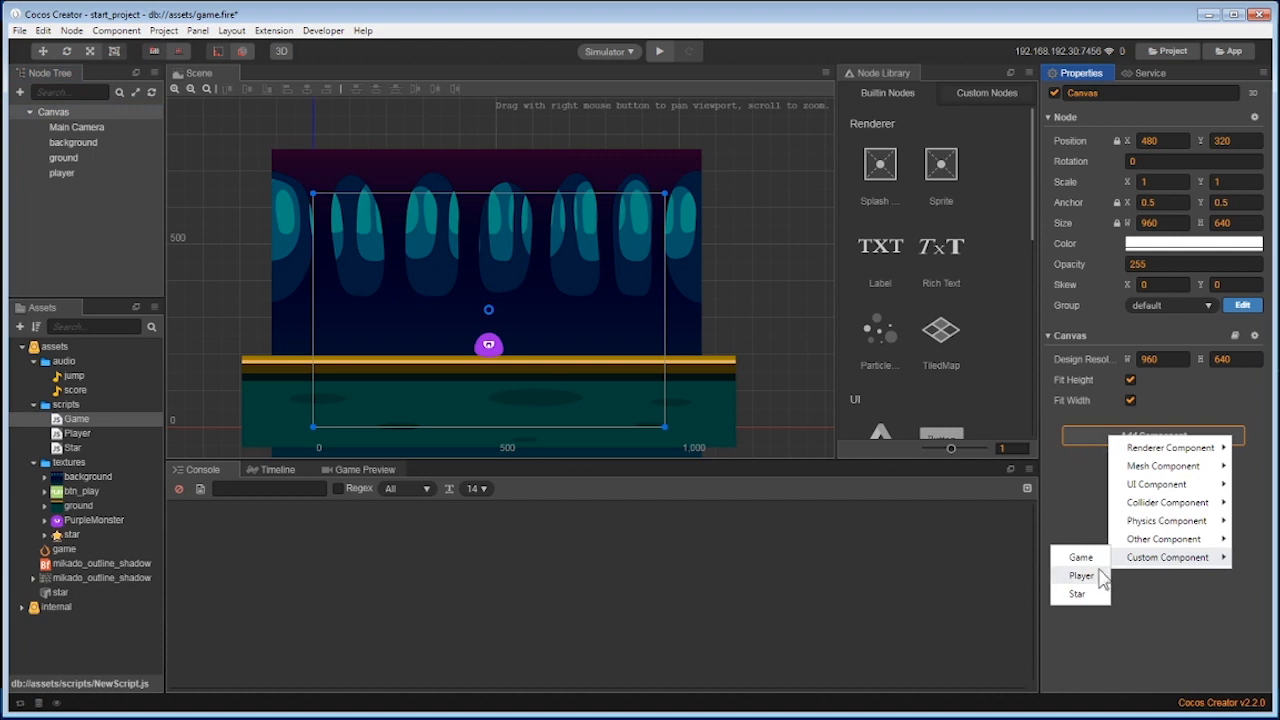
{"action": "left_click", "coordinate": [1078, 556]}
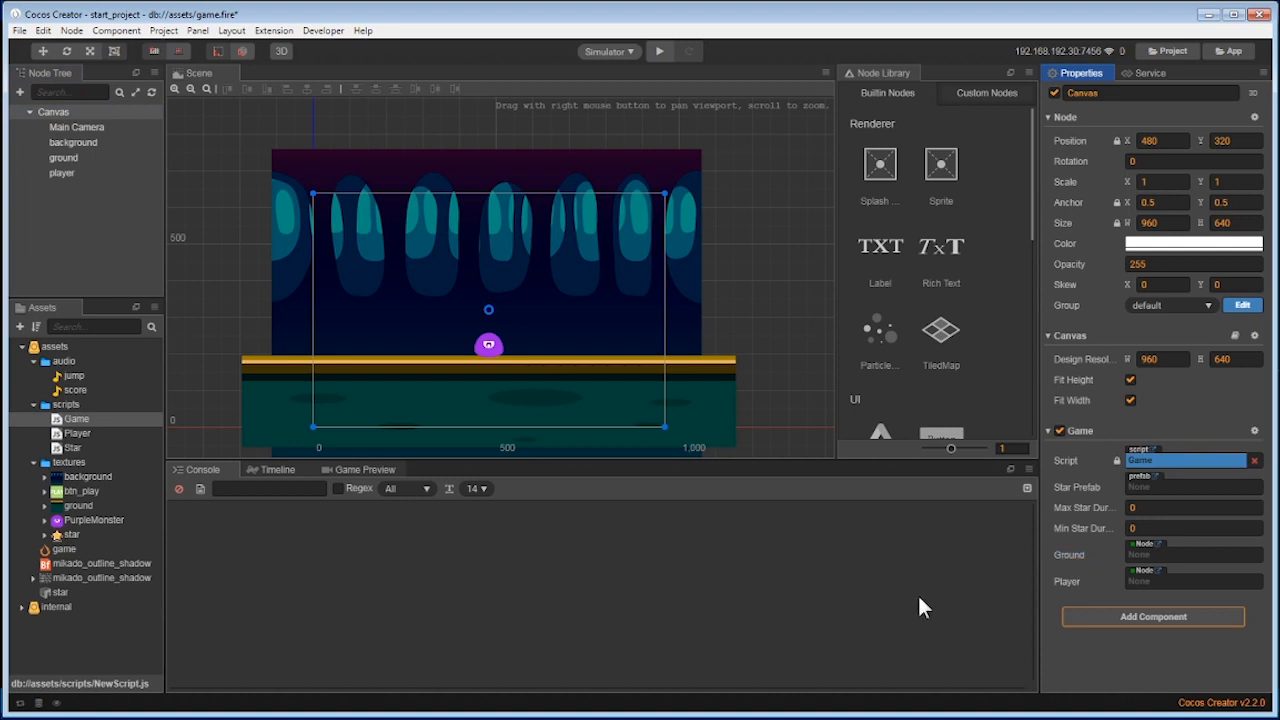
{"action": "mouse_move", "coordinate": [182, 576]}
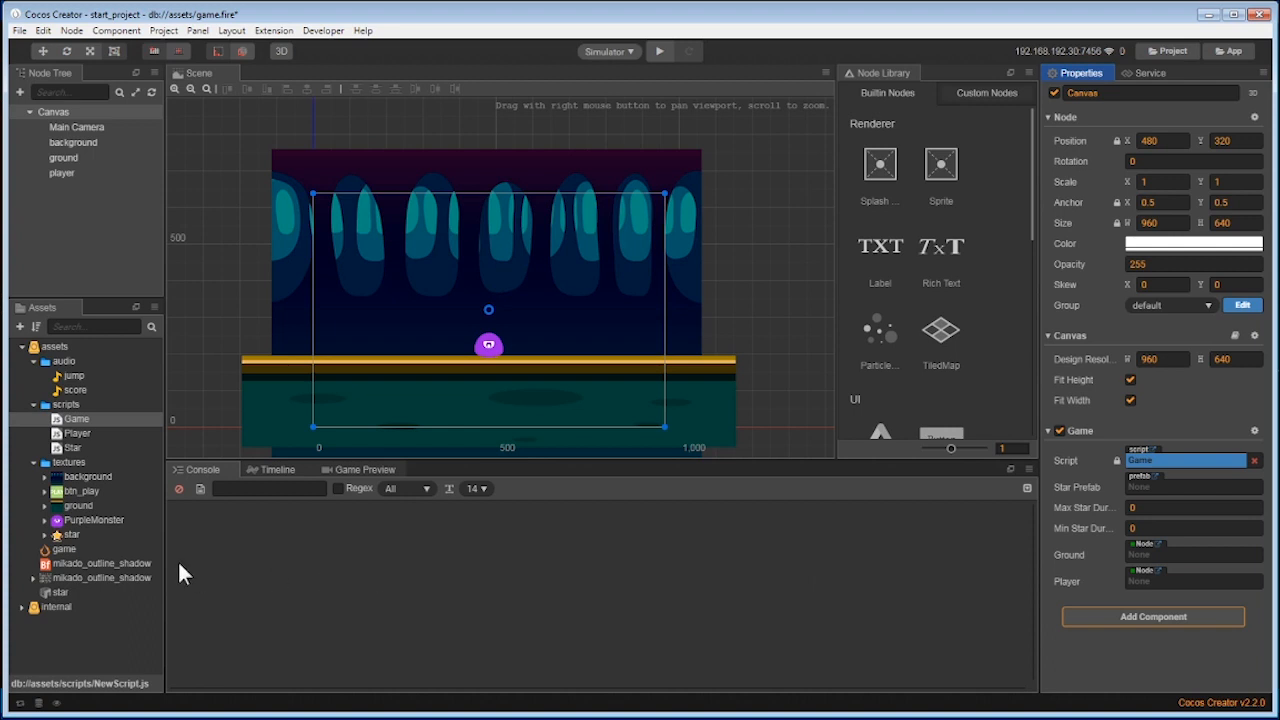
{"action": "left_click", "coordinate": [62, 592]}
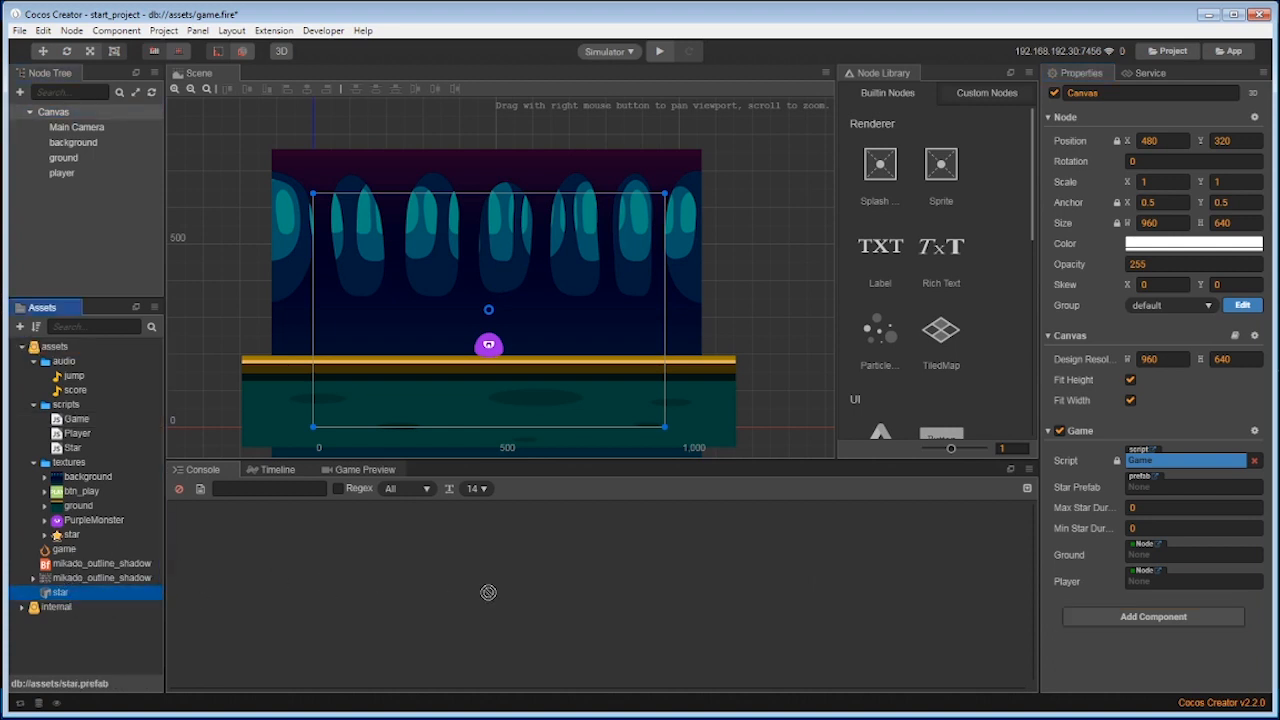
Step: Assign the star prefab to the Game component and enter star durations 3 and 5
{"action": "left_click_drag", "start_coordinate": [58, 592], "coordinate": [1184, 488]}
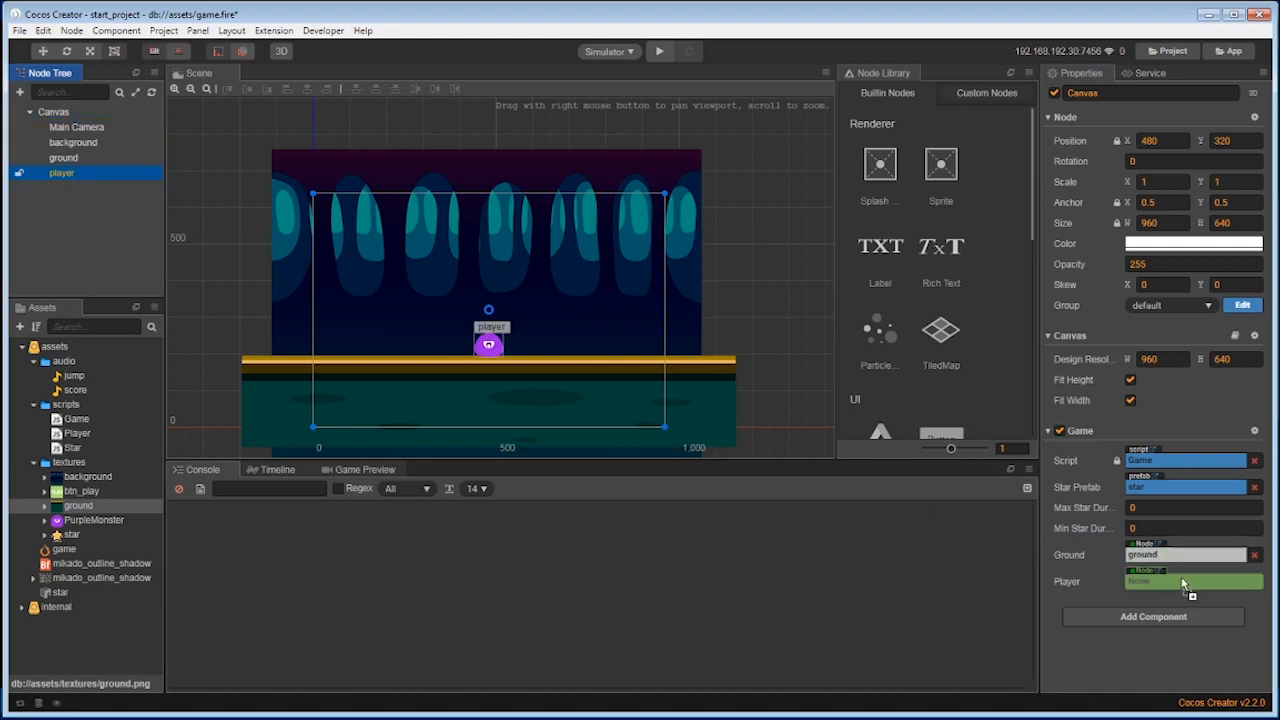
{"action": "mouse_move", "coordinate": [1190, 588]}
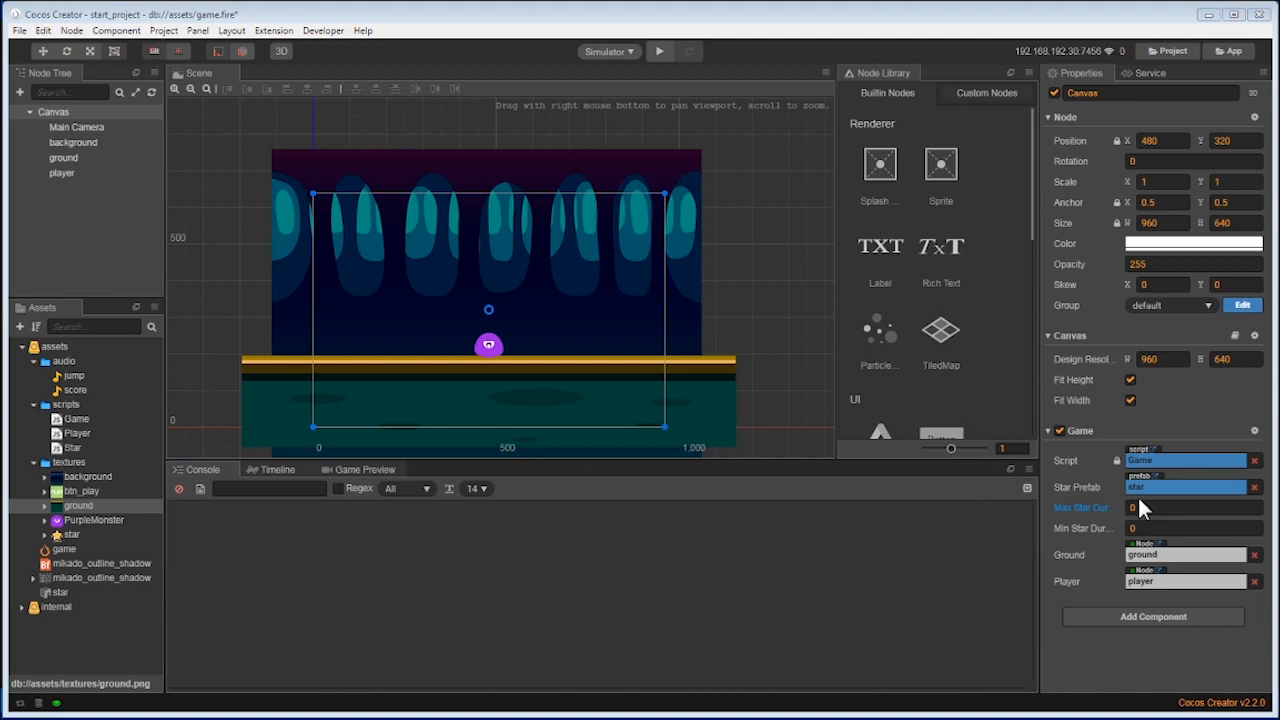
{"action": "type", "text": "3"}
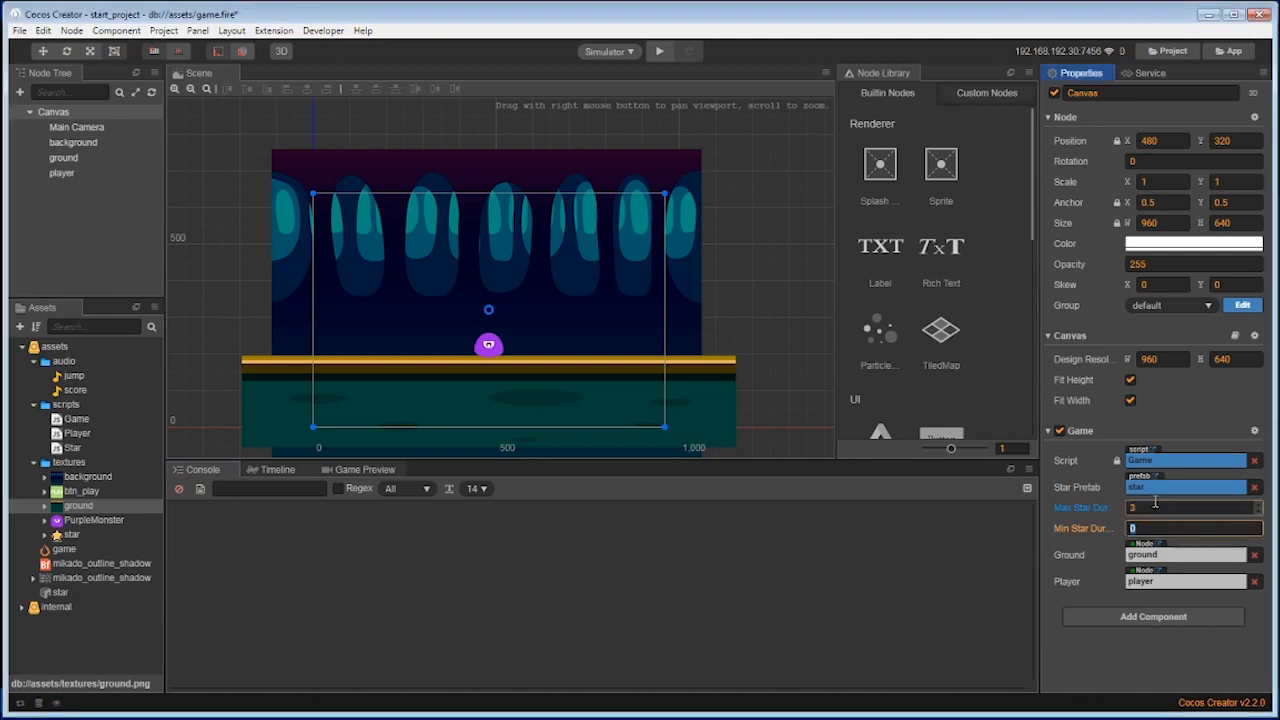
{"action": "type", "text": "5"}
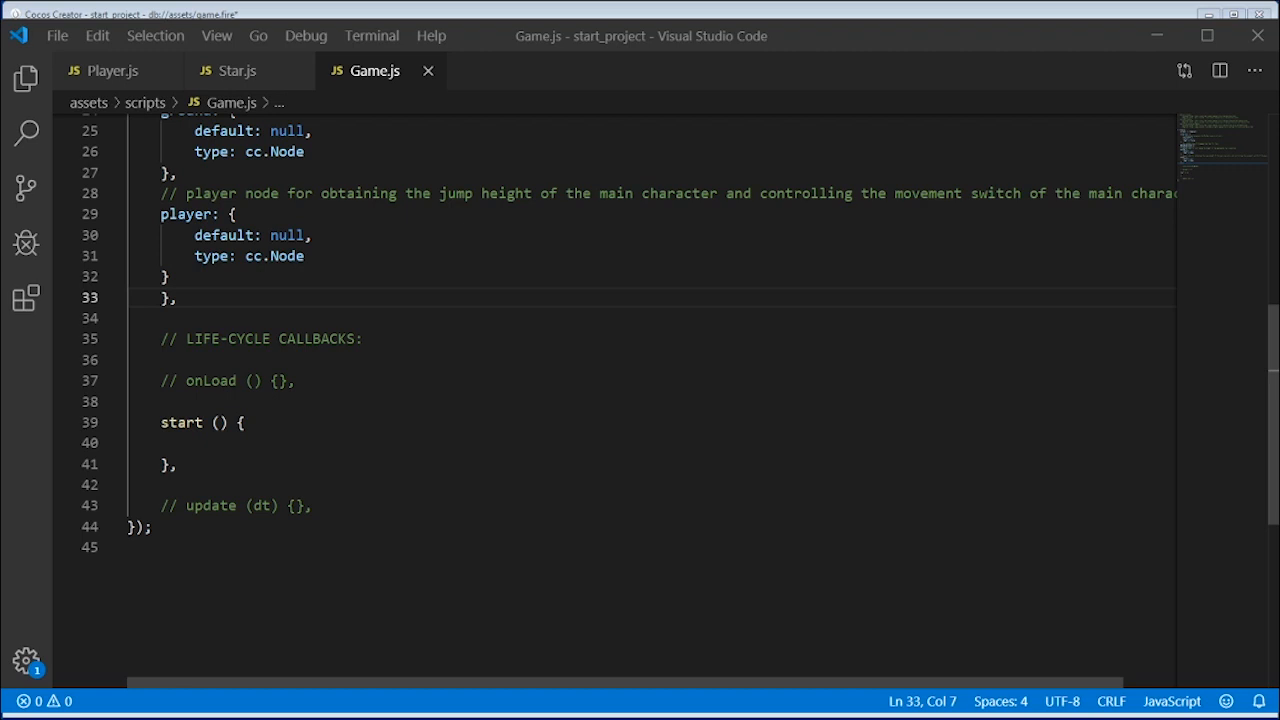
Step: Write getNewStarPosition in Game.js returning cc.v2(randX, randY) above the ground within screen width
{"action": "left_click", "coordinate": [216, 422]}
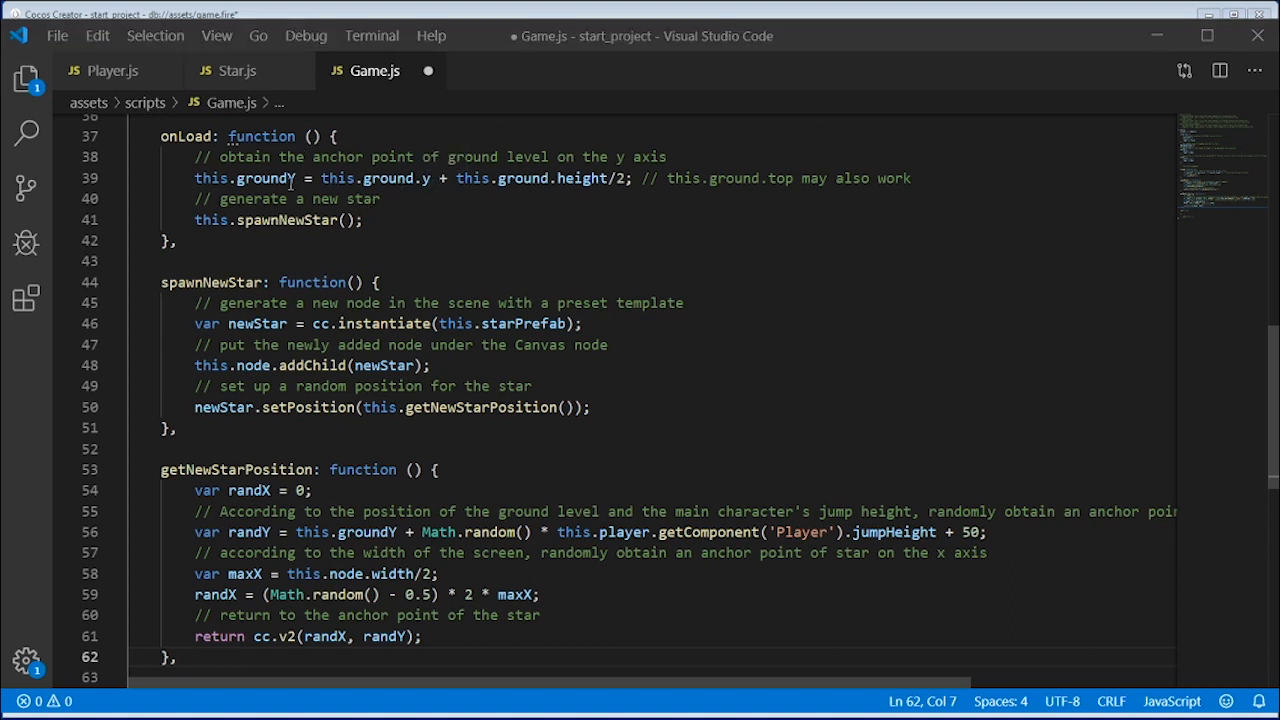
{"action": "mouse_move", "coordinate": [522, 182]}
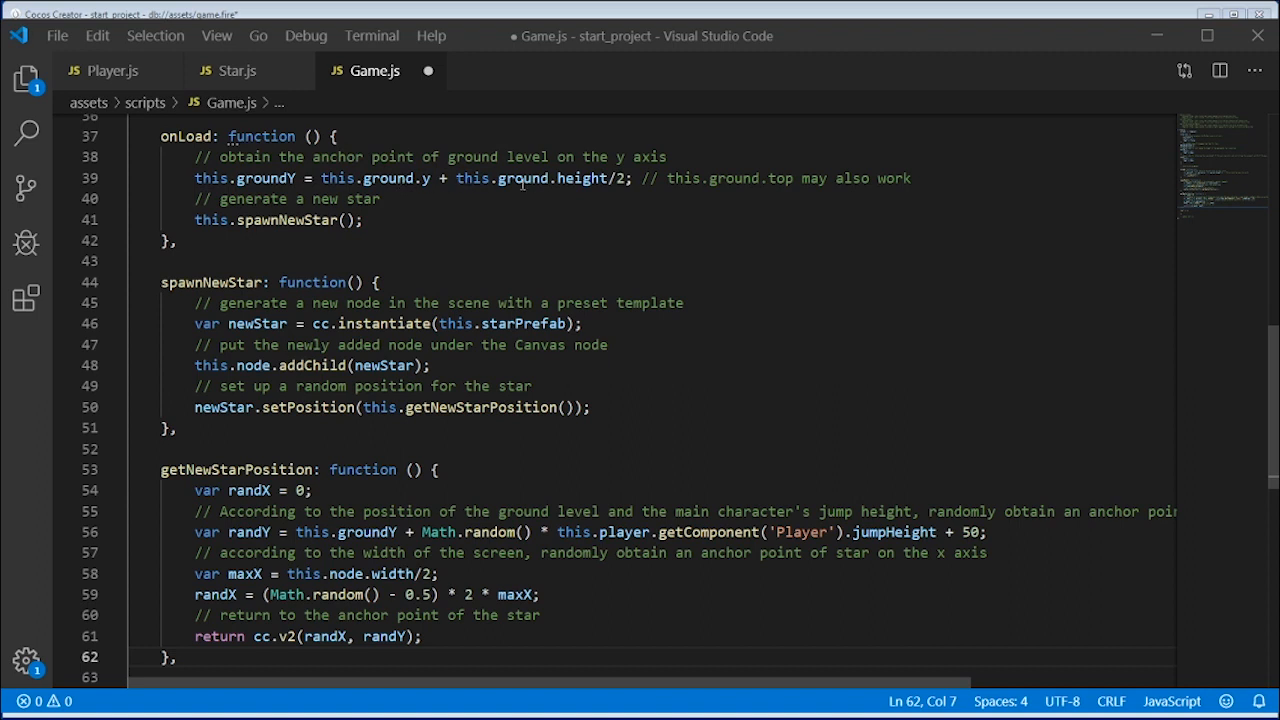
{"action": "left_click", "coordinate": [616, 178]}
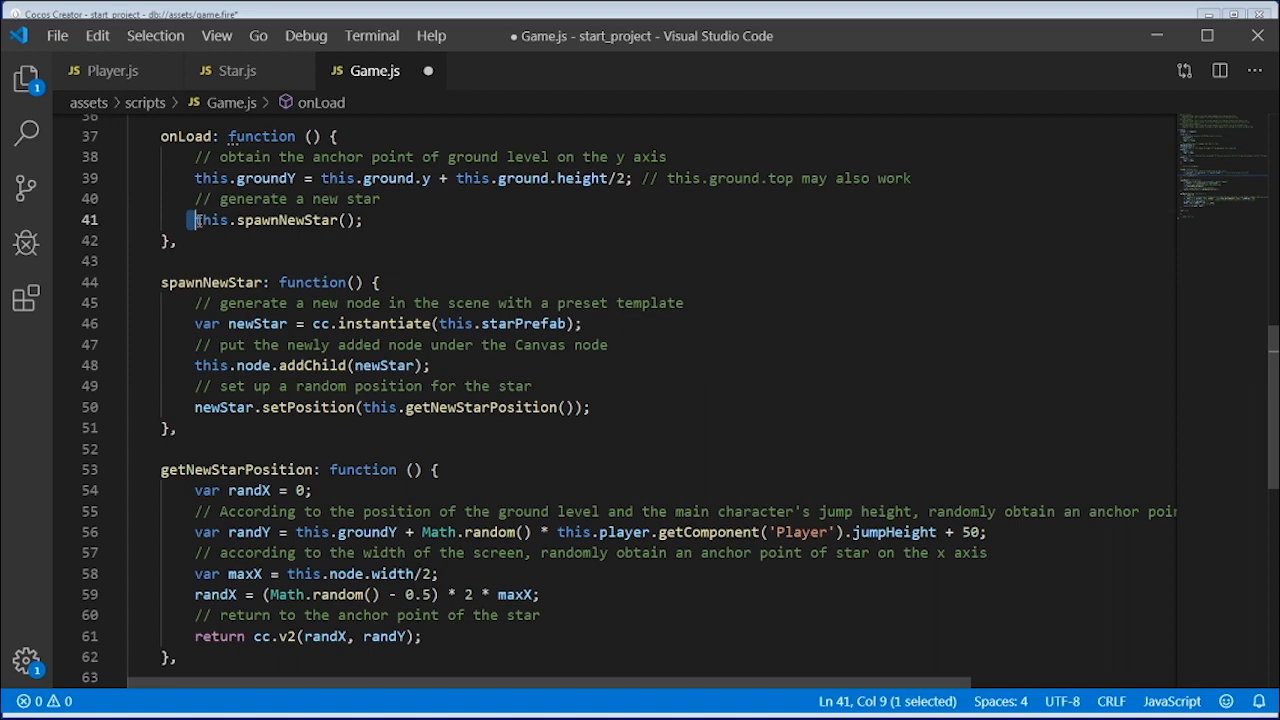
{"action": "left_click", "coordinate": [364, 220]}
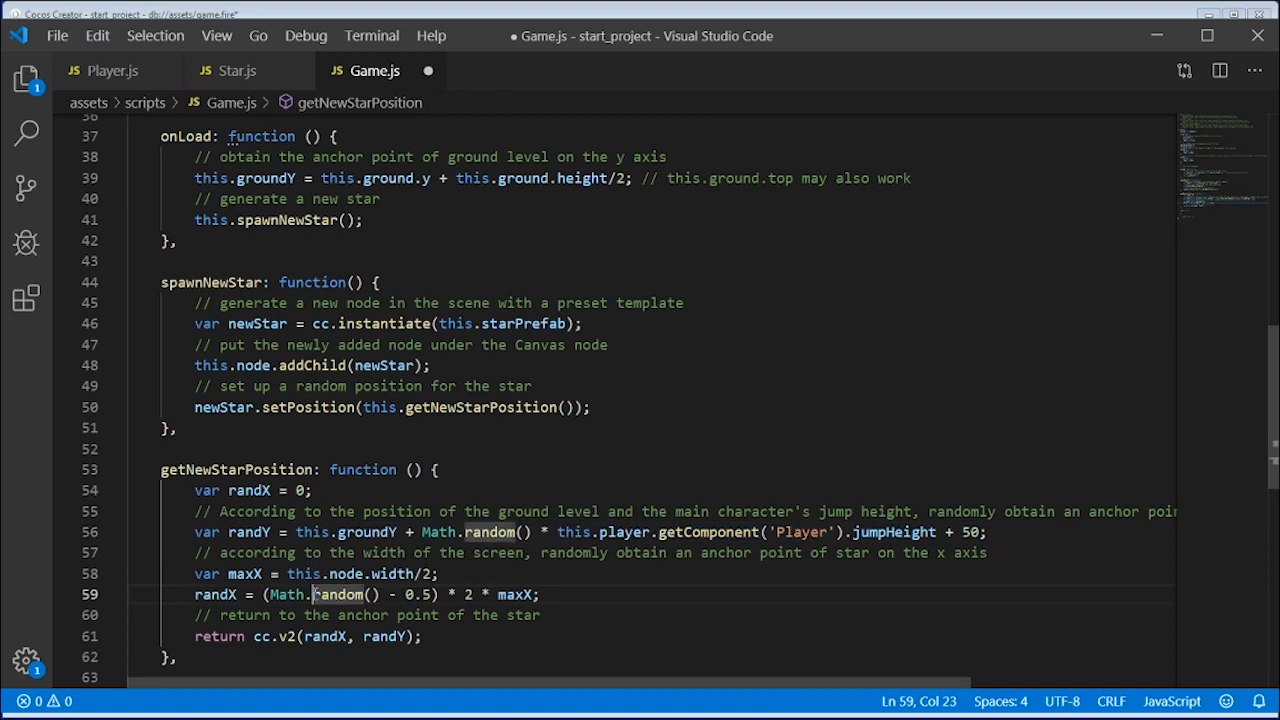
{"action": "mouse_move", "coordinate": [288, 594]}
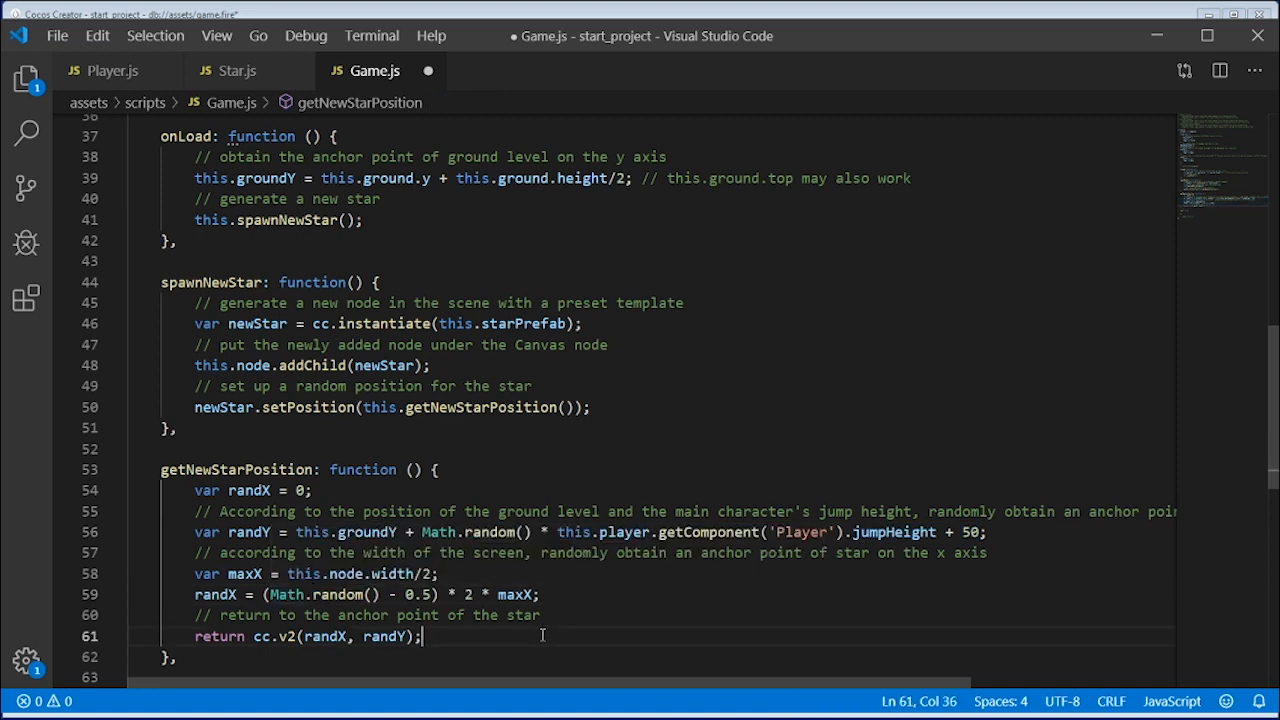
{"action": "left_click", "coordinate": [56, 36]}
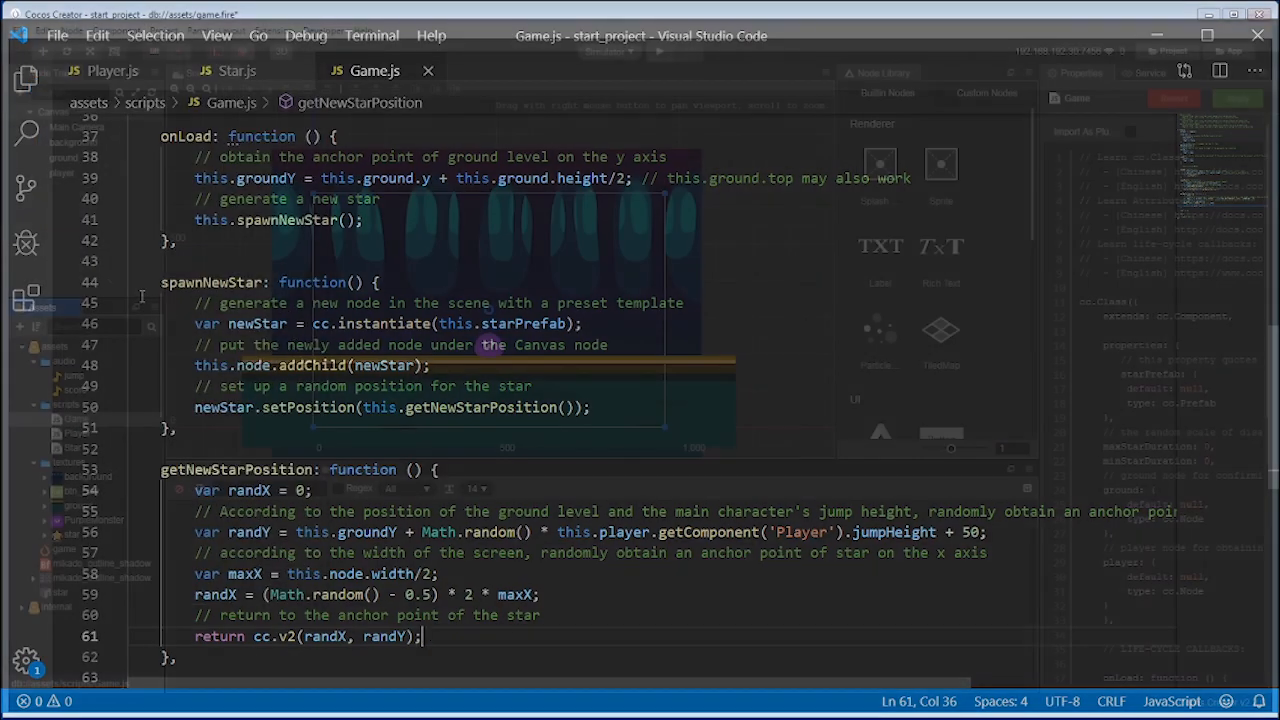
Step: Run the scene in the simulator to see a spawned star, then close the preview
{"action": "left_click", "coordinate": [18, 30]}
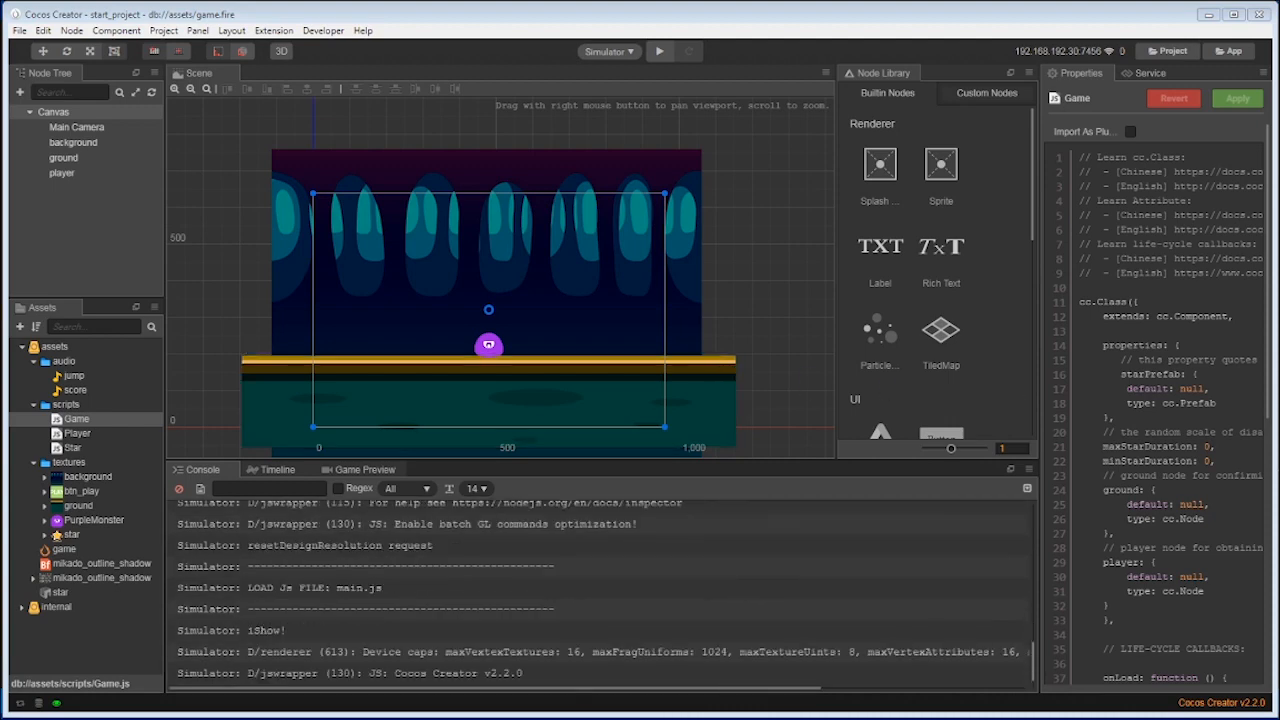
{"action": "left_click", "coordinate": [658, 52]}
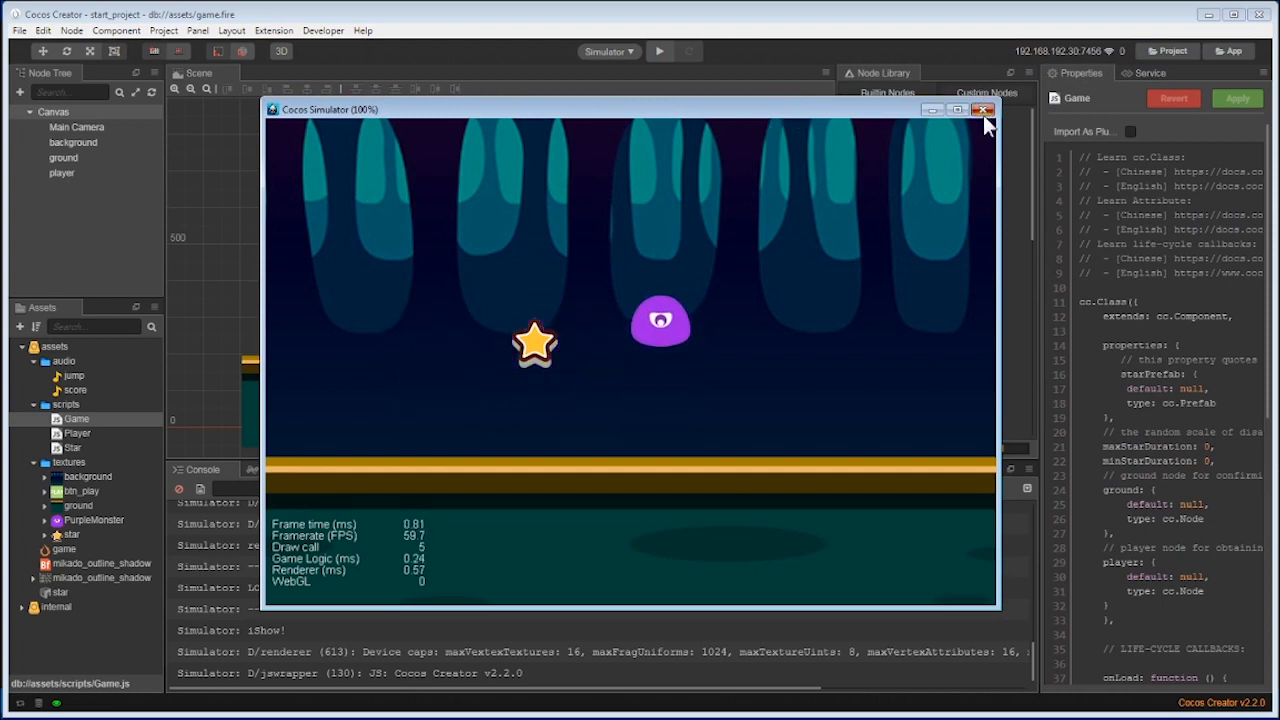
{"action": "left_click", "coordinate": [984, 112]}
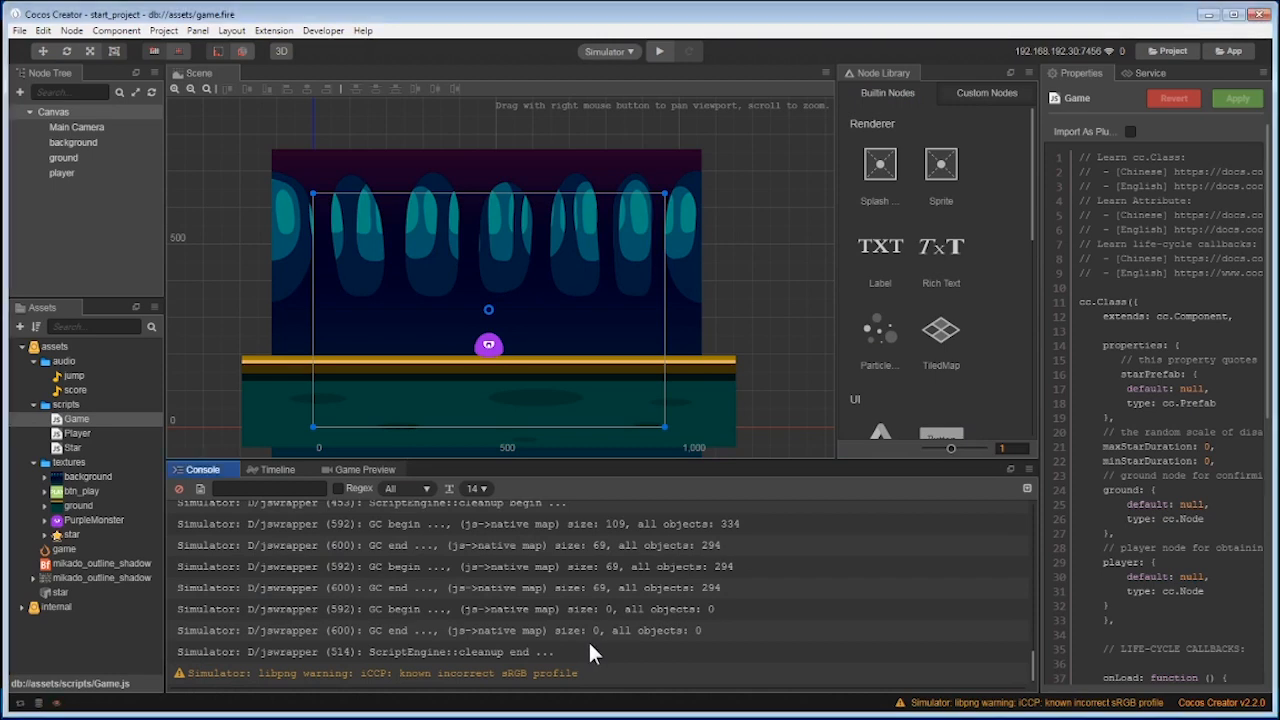
Step: Clear the console log and return to the code editor
{"action": "left_click", "coordinate": [180, 488]}
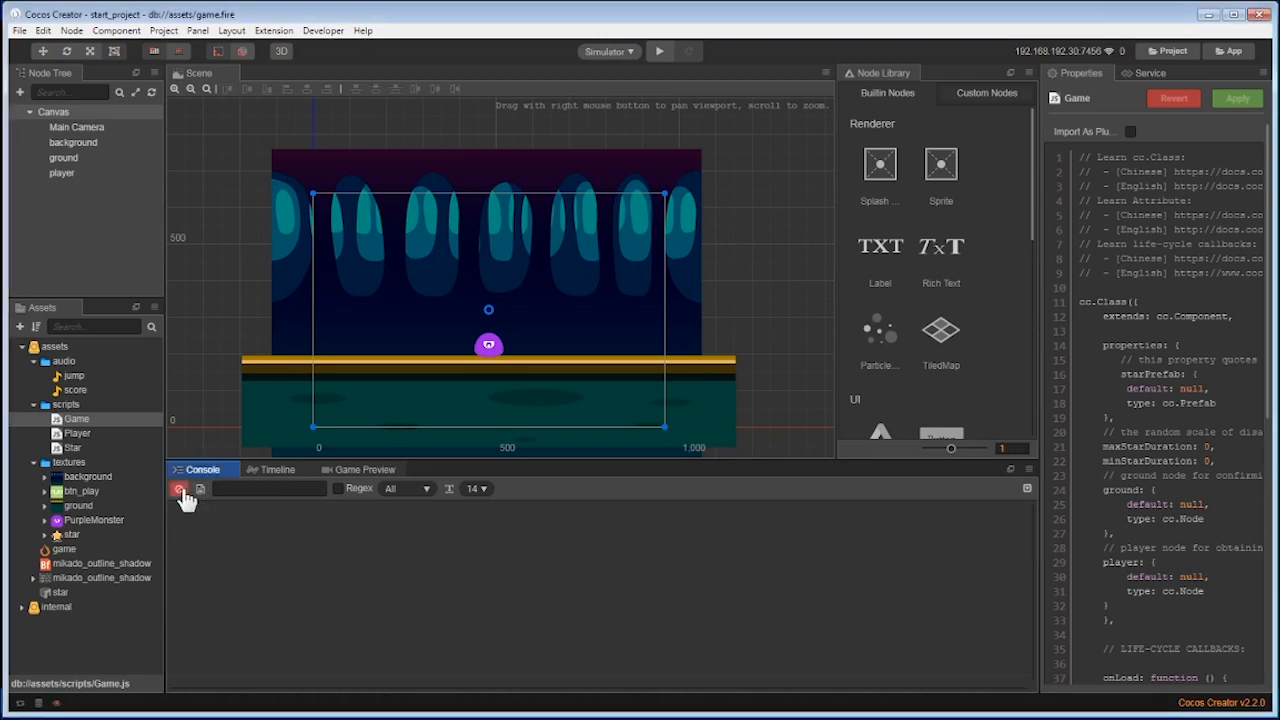
{"action": "left_click", "coordinate": [180, 488]}
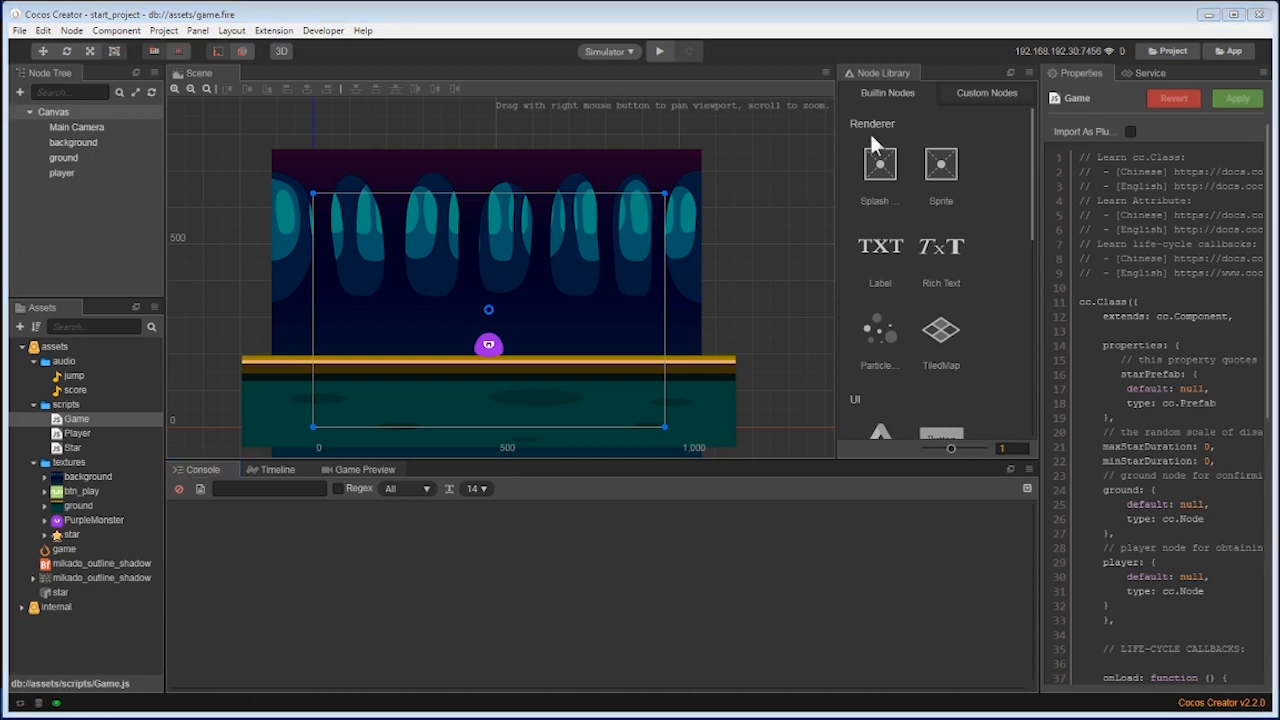
{"action": "left_click", "coordinate": [74, 418]}
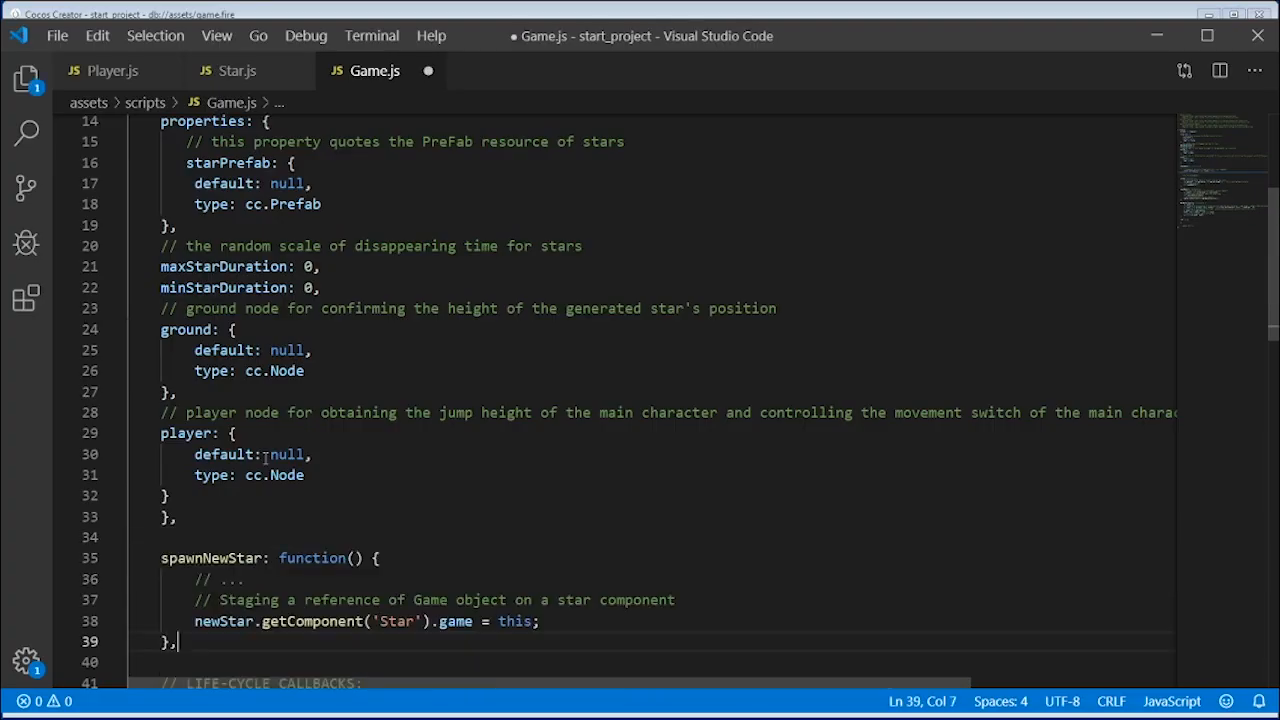
Step: Add newStar.getComponent('Star').game = this to spawnNewStar, save Game.js, and switch to Star.js
{"action": "scroll", "scroll_direction": "down", "scroll_amount": 3}
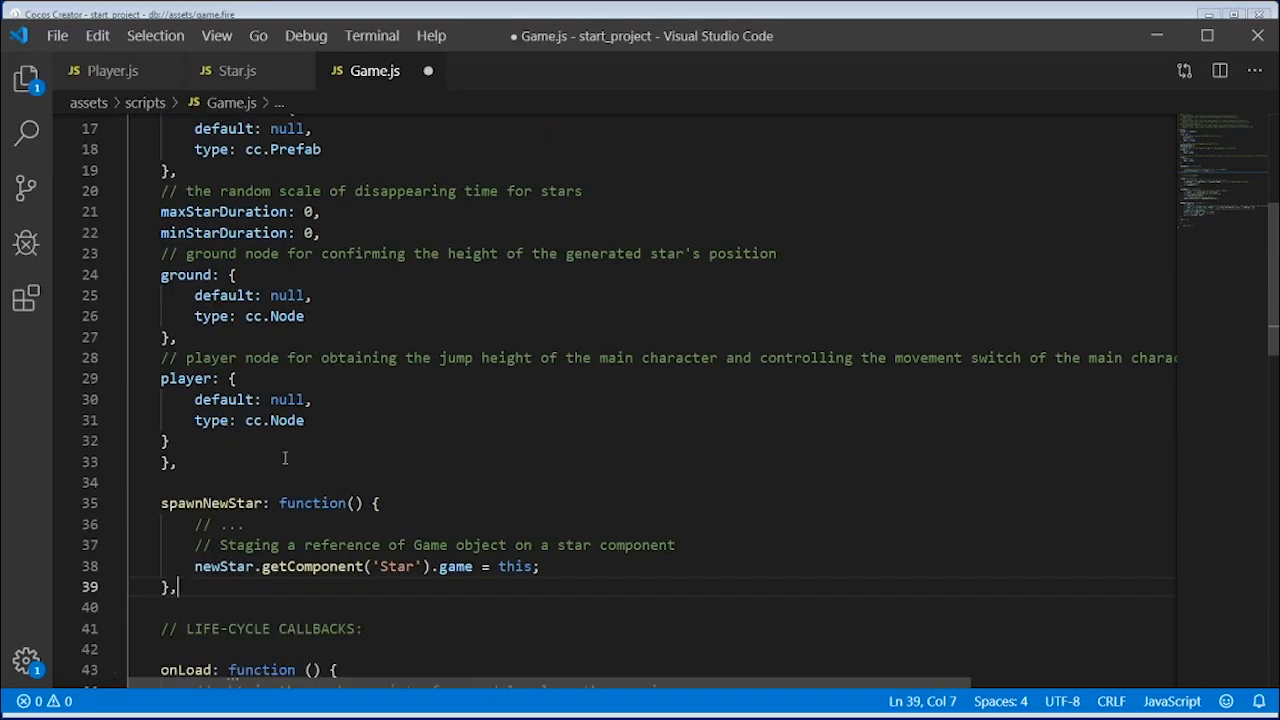
{"action": "mouse_move", "coordinate": [482, 624]}
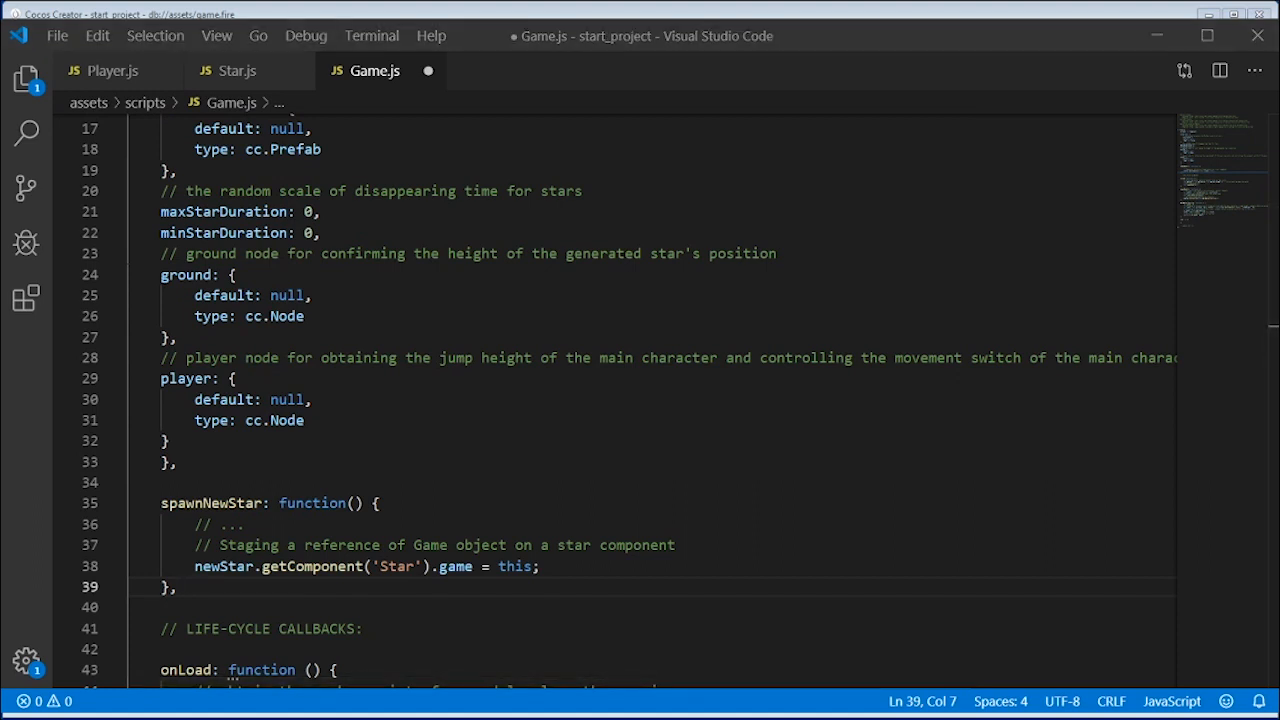
{"action": "mouse_move", "coordinate": [544, 702]}
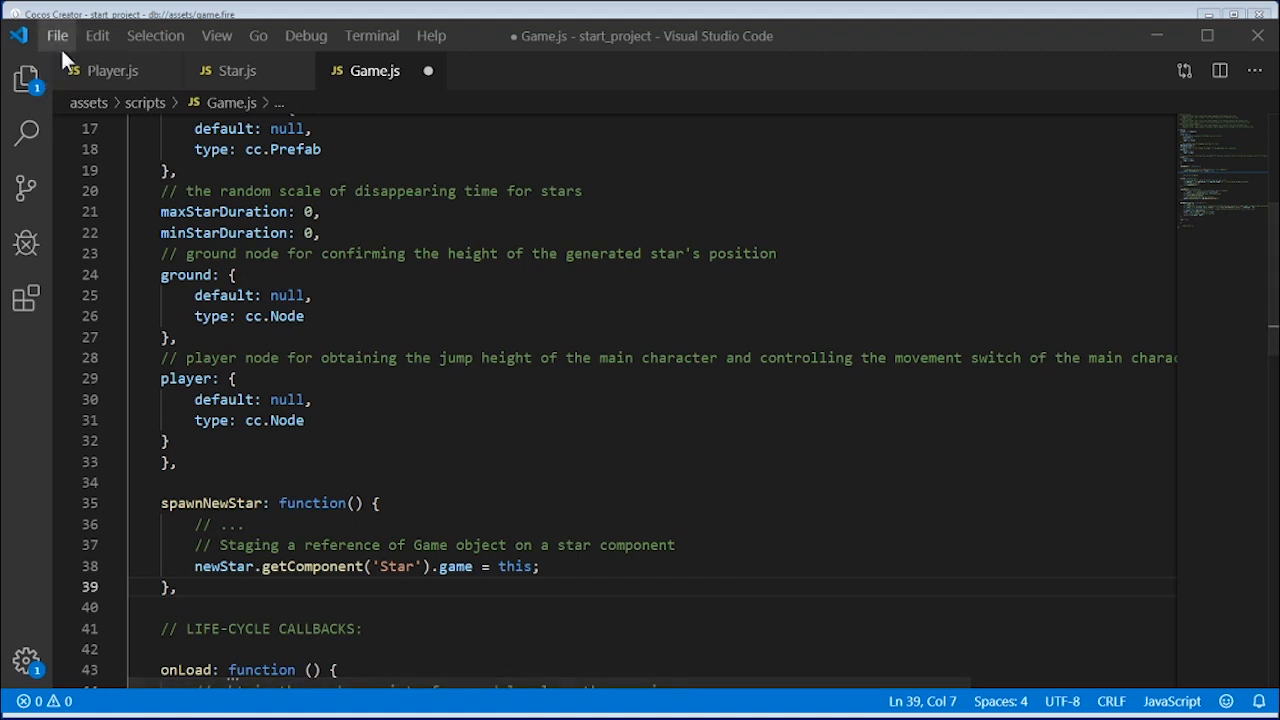
{"action": "key", "text": "Ctrl+s"}
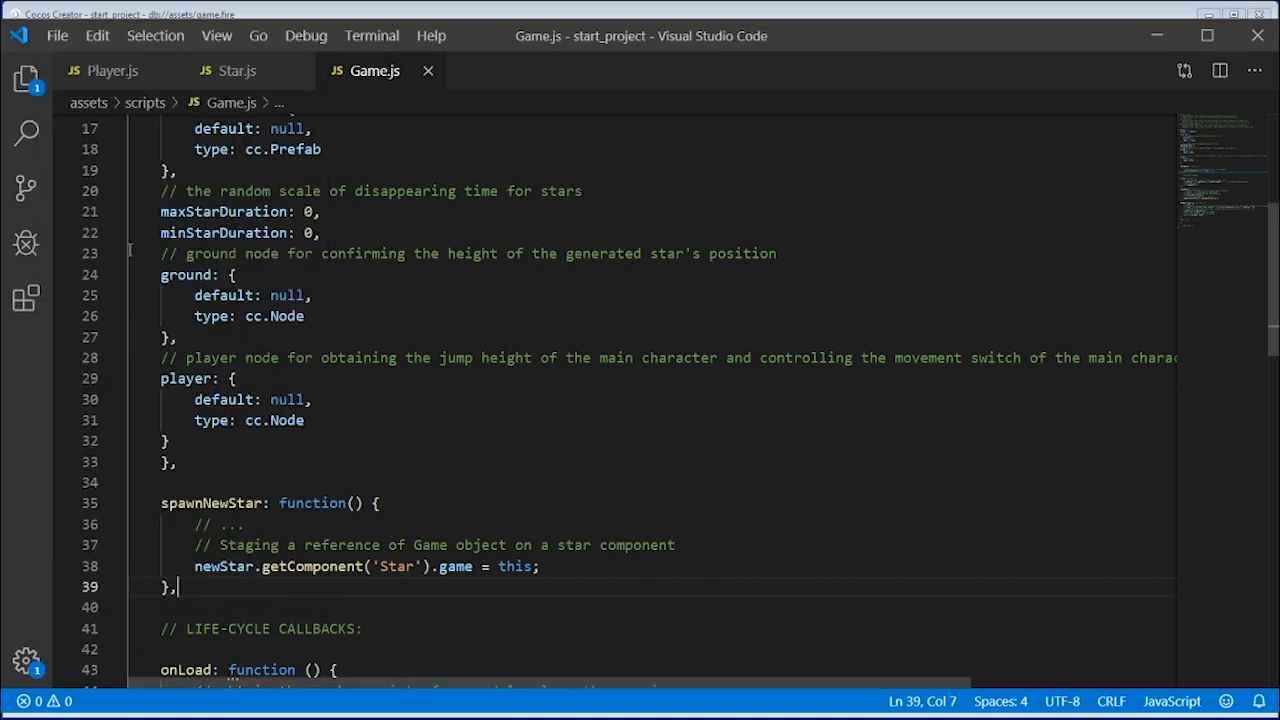
{"action": "left_click", "coordinate": [236, 72]}
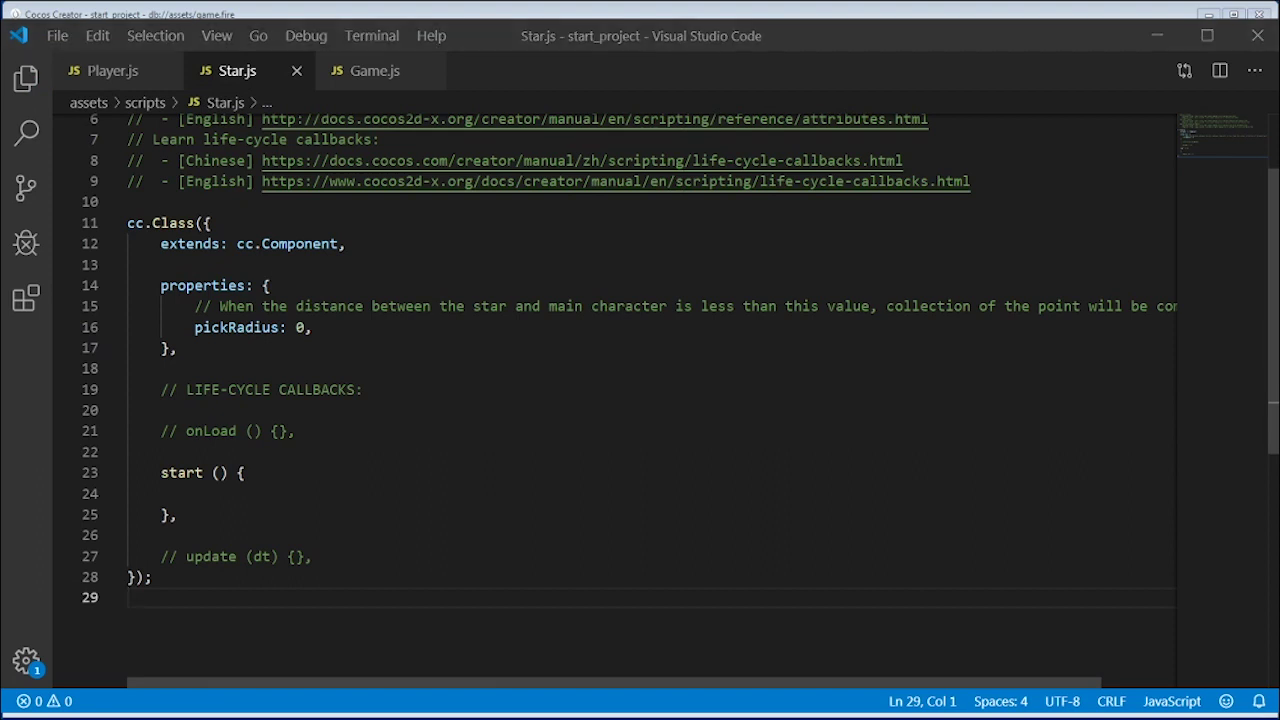
{"action": "mouse_move", "coordinate": [200, 420]}
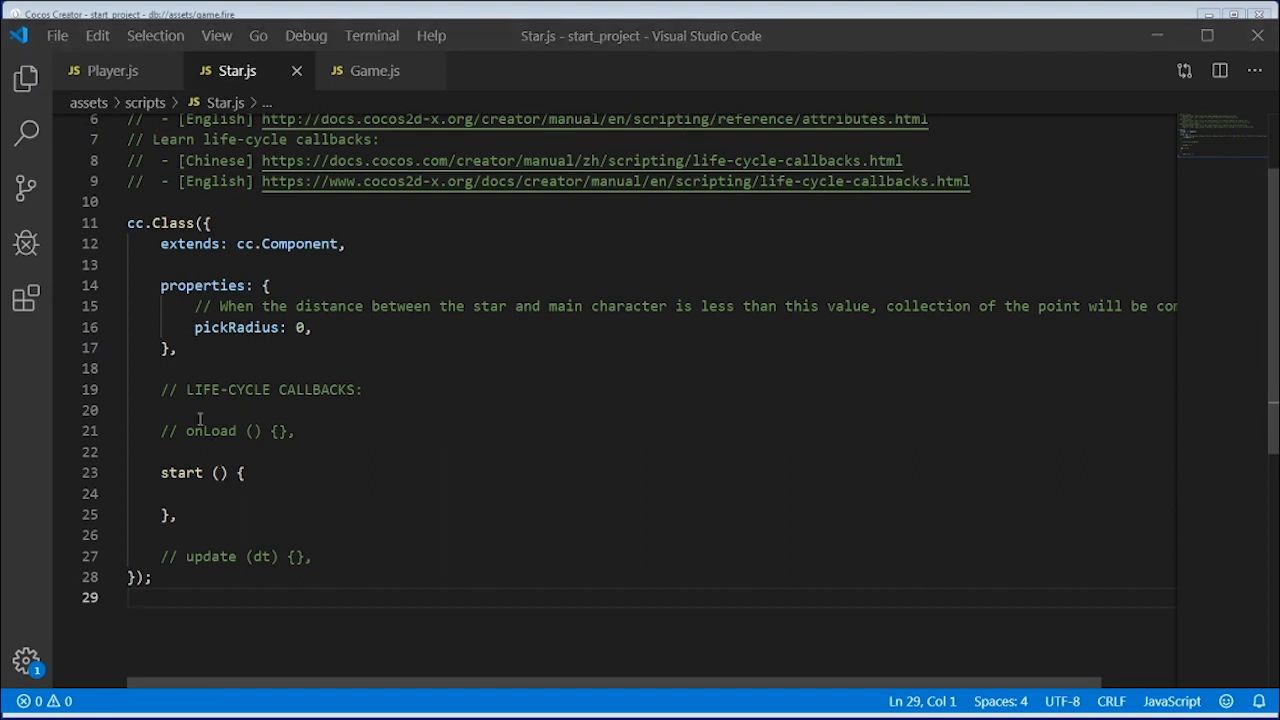
Step: Add getPlayerDistance, onPicked and an update check against pickRadius in Star.js, and save it
{"action": "key", "text": "Enter"}
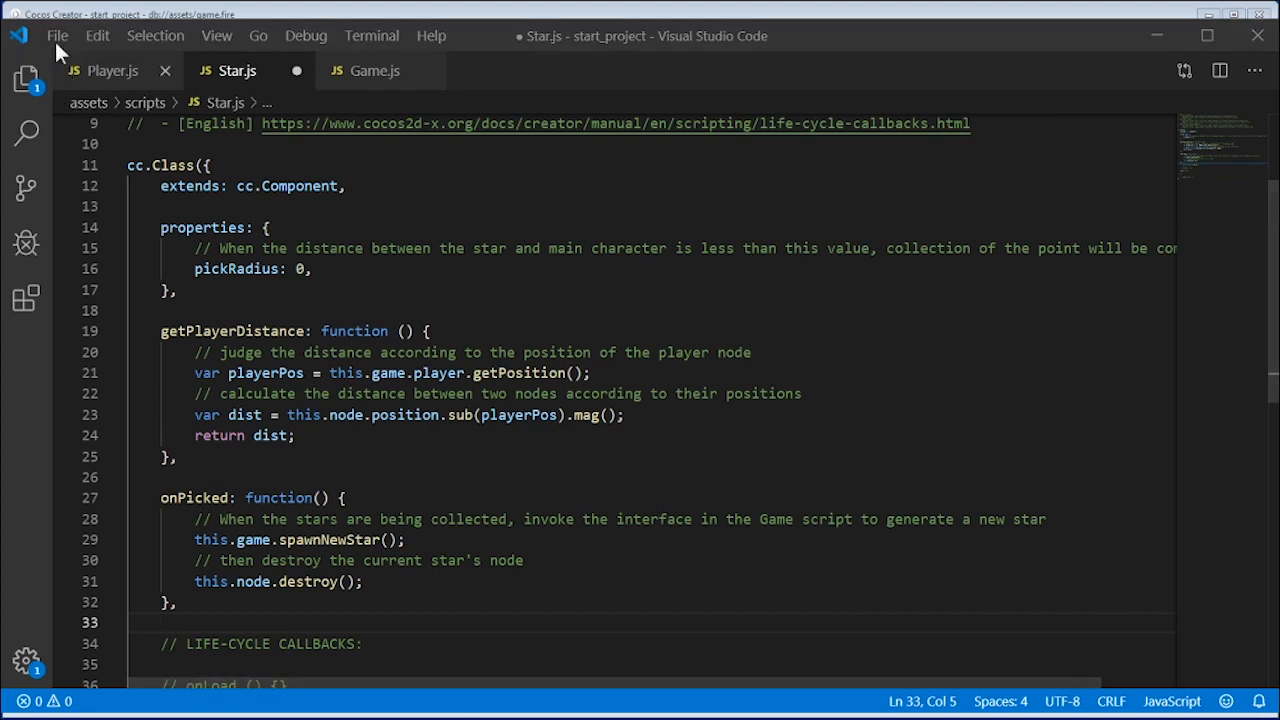
{"action": "left_click", "coordinate": [56, 36]}
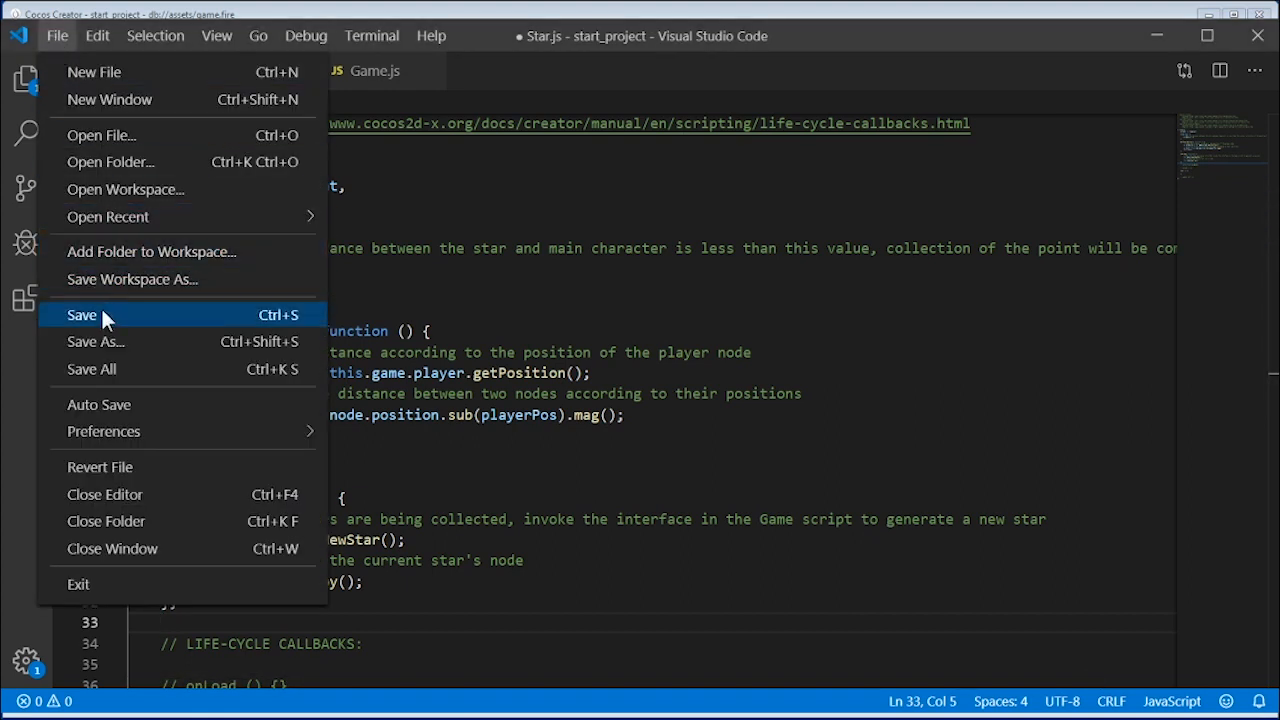
{"action": "left_click", "coordinate": [80, 314]}
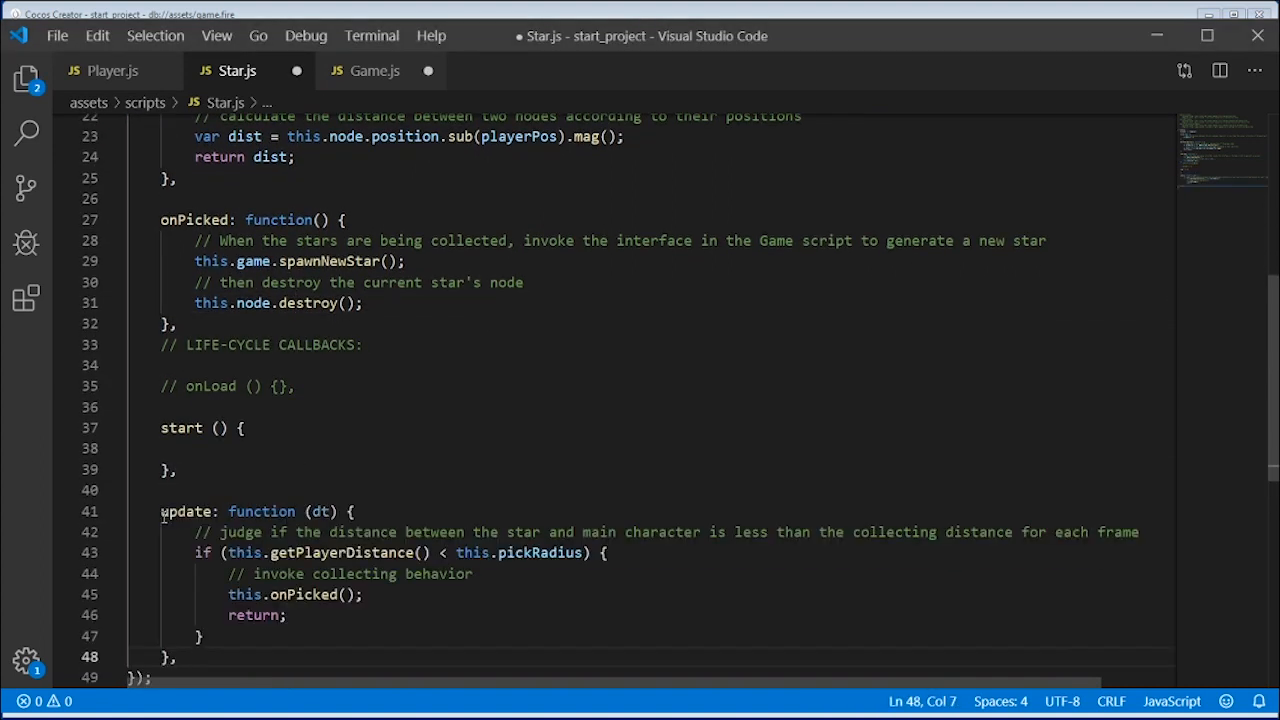
{"action": "scroll", "scroll_direction": "down", "scroll_amount": 3}
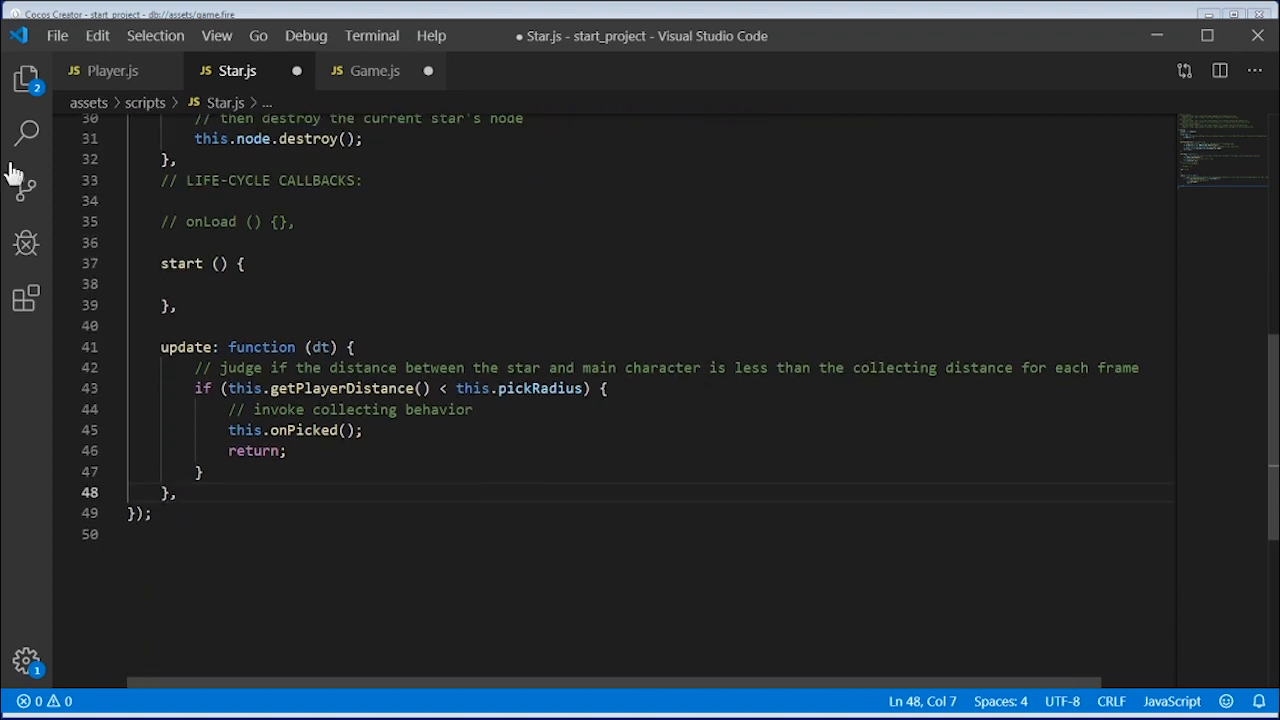
{"action": "mouse_move", "coordinate": [56, 36]}
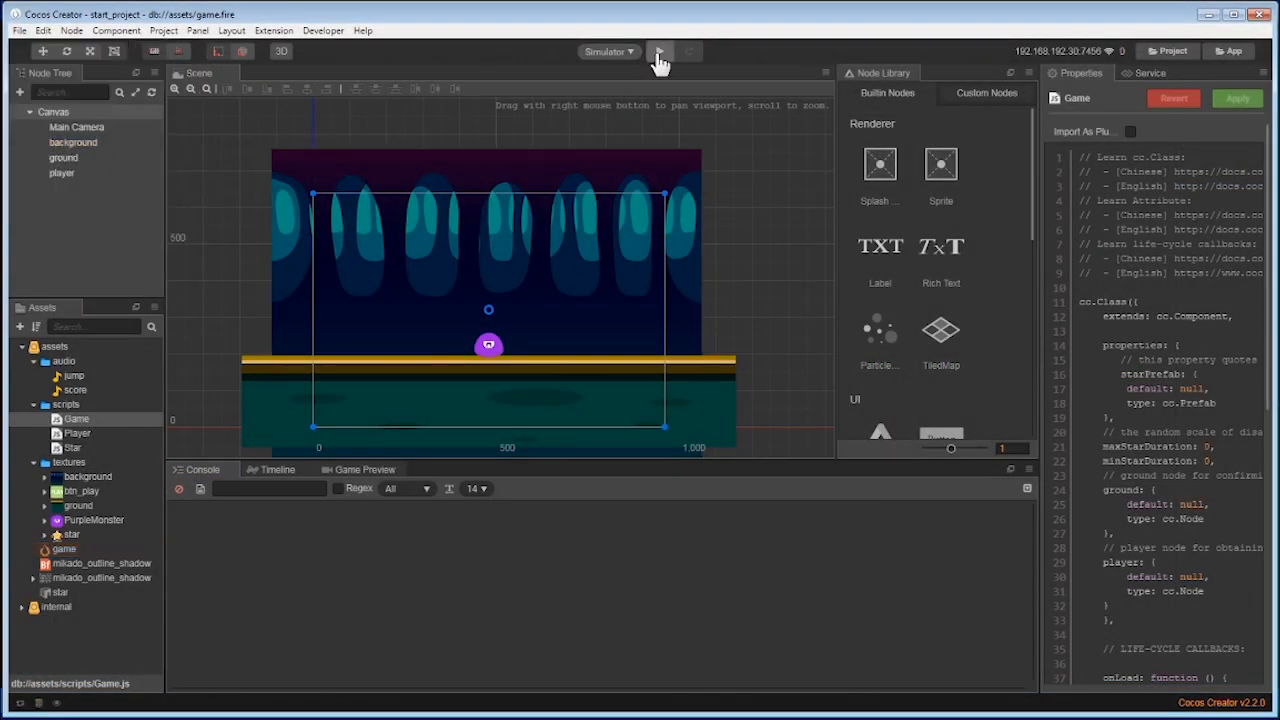
Step: Launch the game in the Cocos Simulator showing the player and a star above the ground
{"action": "left_click", "coordinate": [668, 52]}
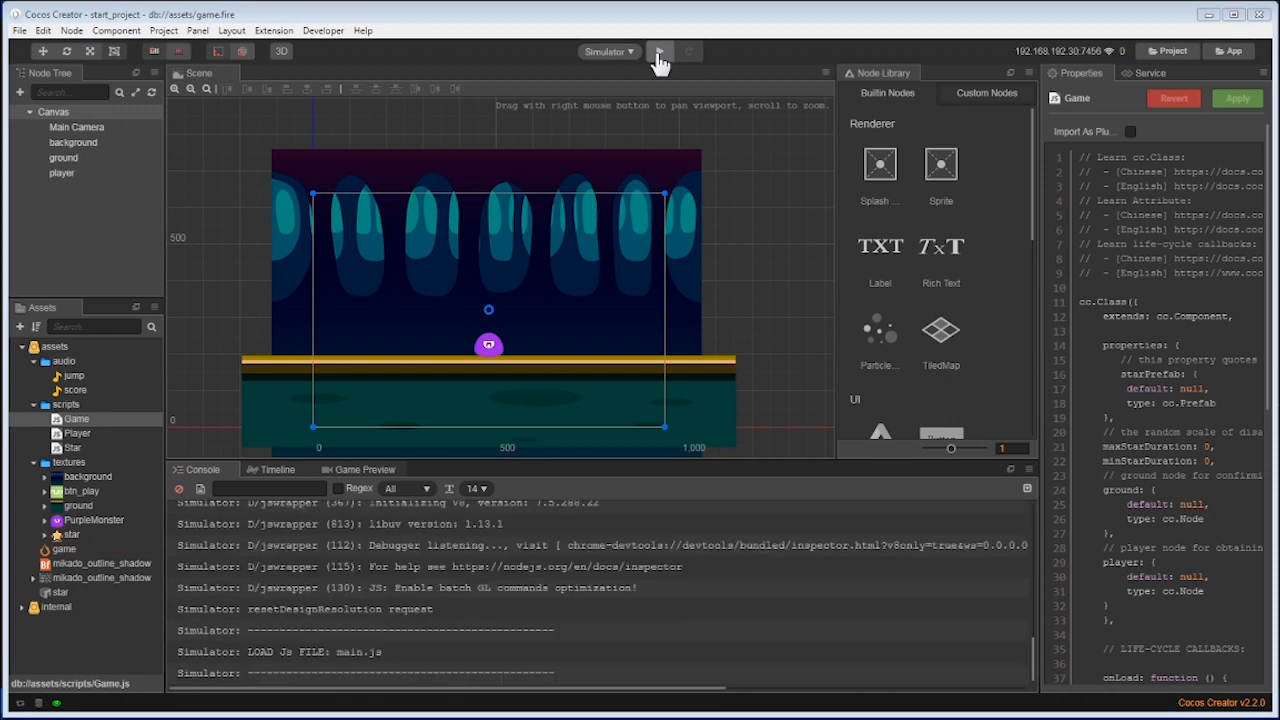
{"action": "left_click", "coordinate": [658, 52]}
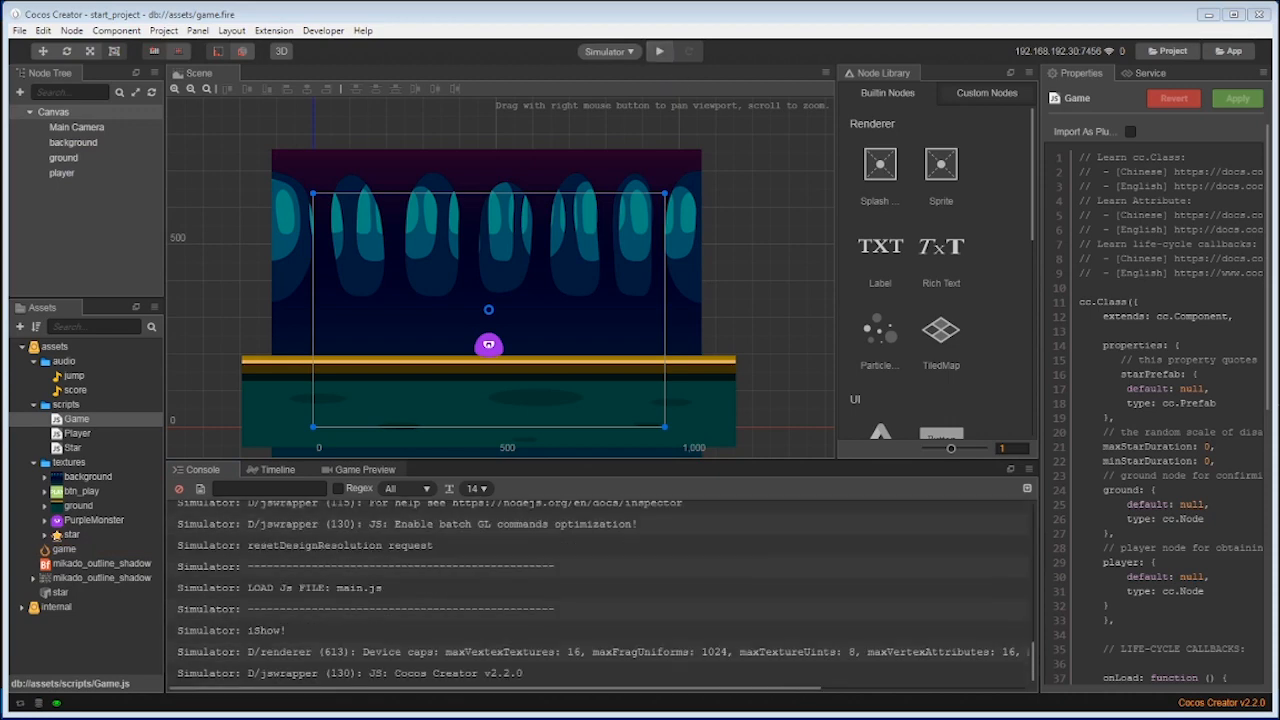
{"action": "left_click", "coordinate": [658, 52]}
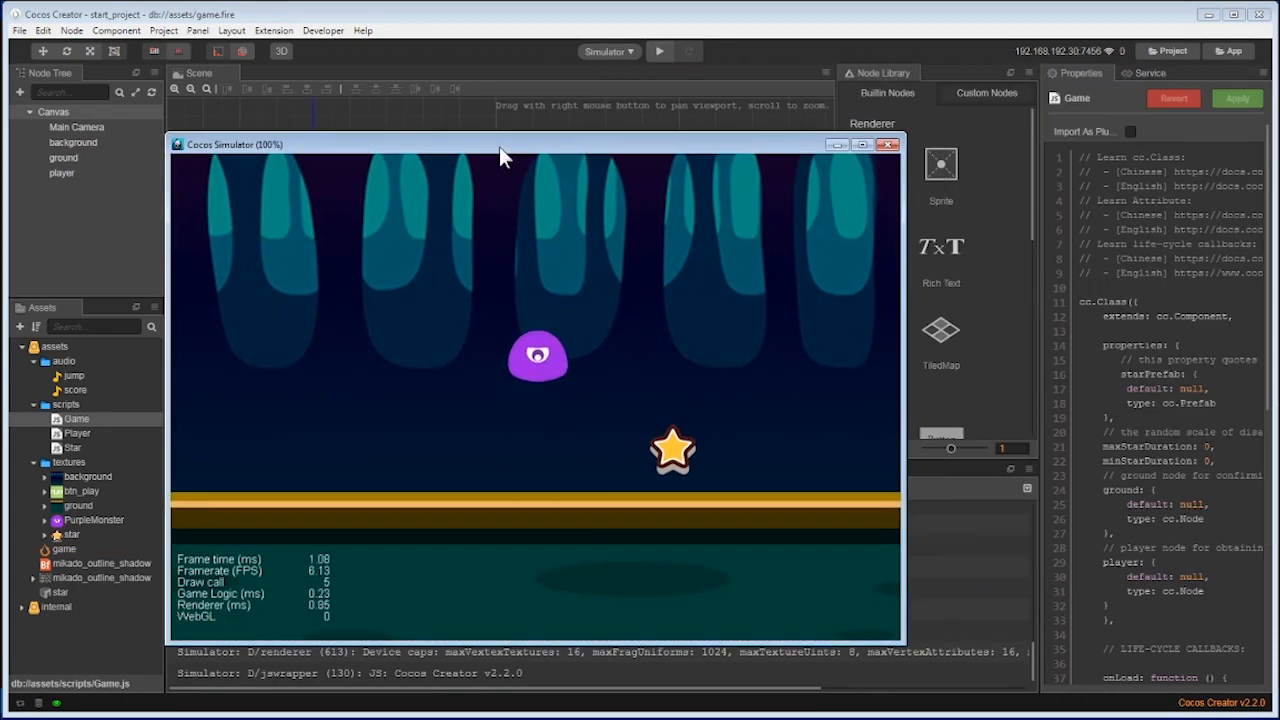